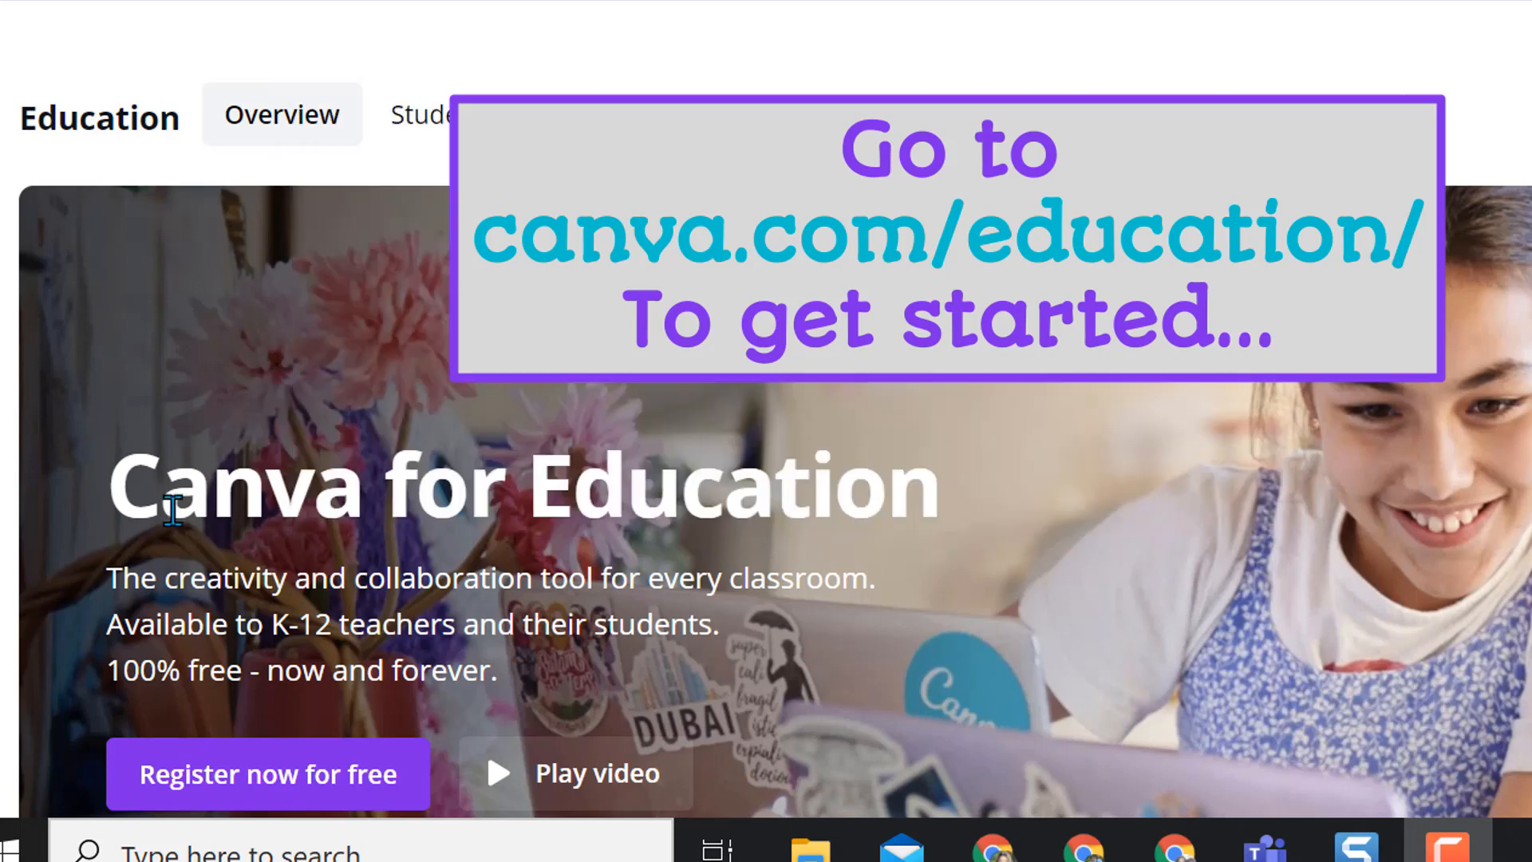
mouse_move(353, 785)
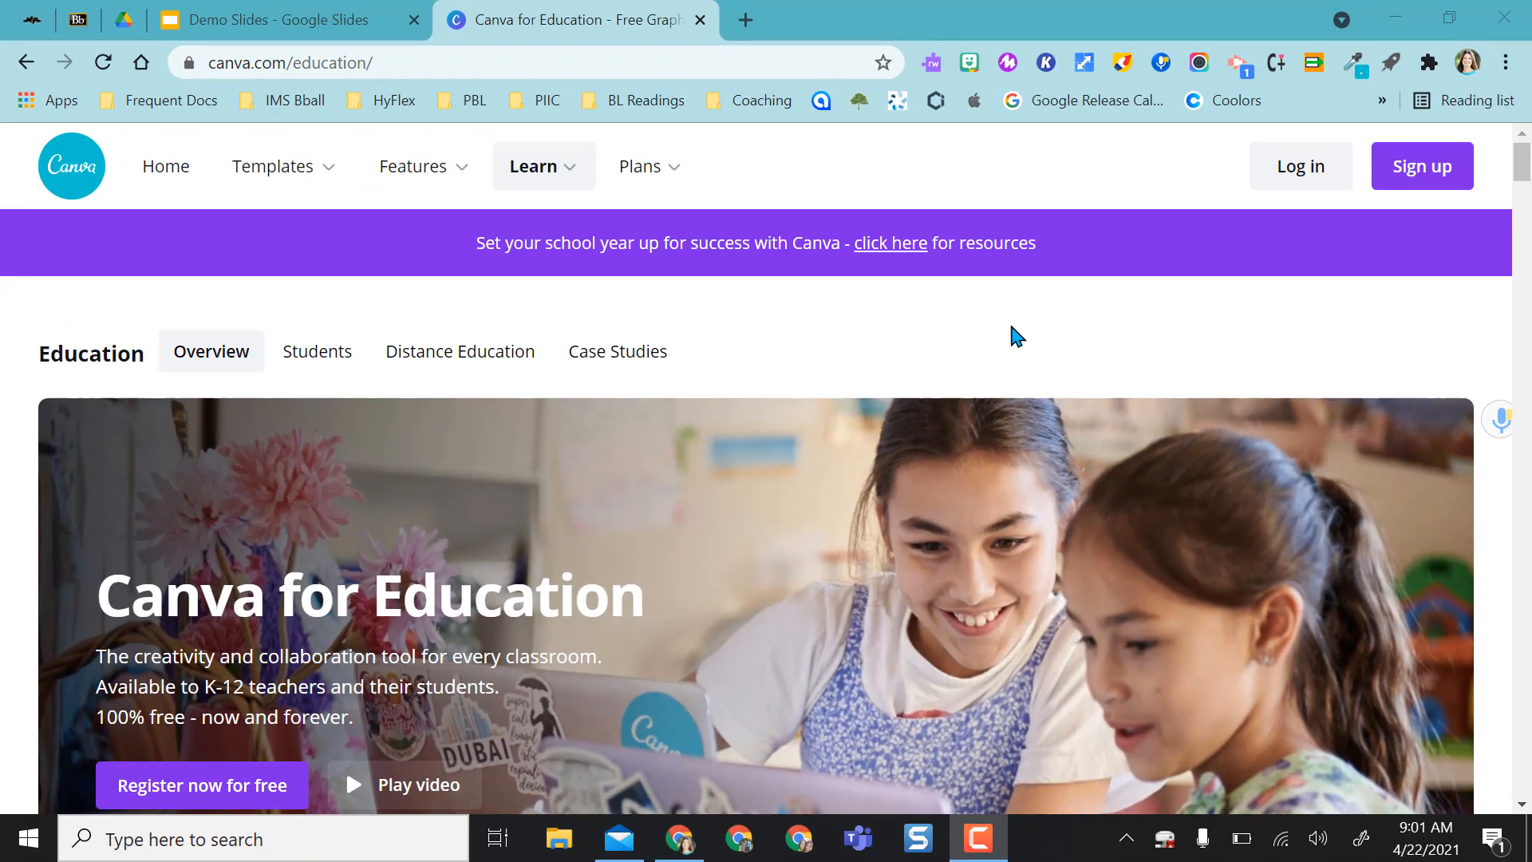
mouse_move(1299, 166)
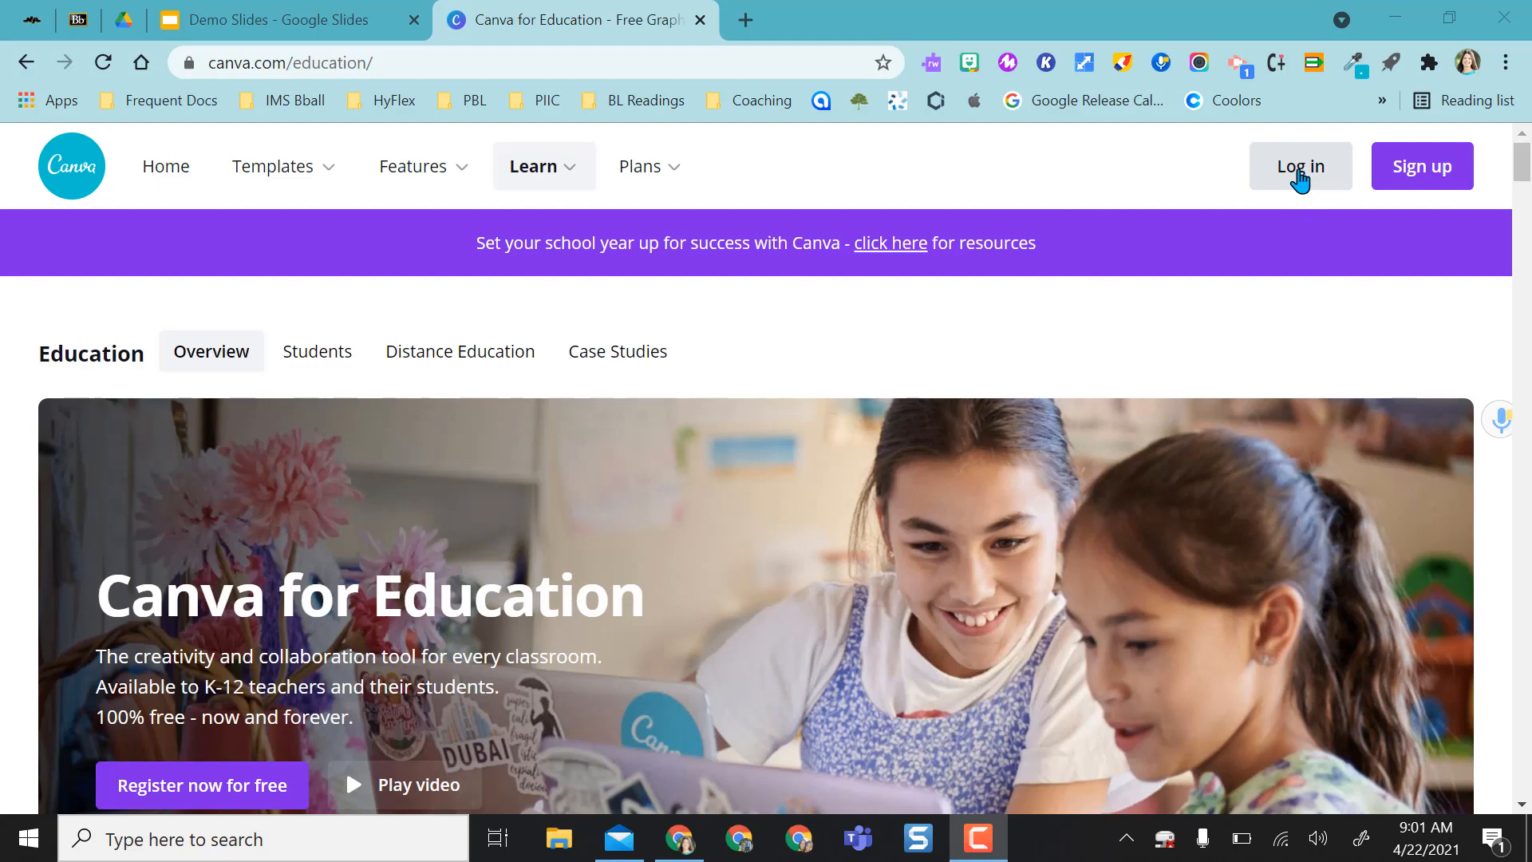
Log in to Canva with the Google account via the Google sign-in popup.
click(1299, 166)
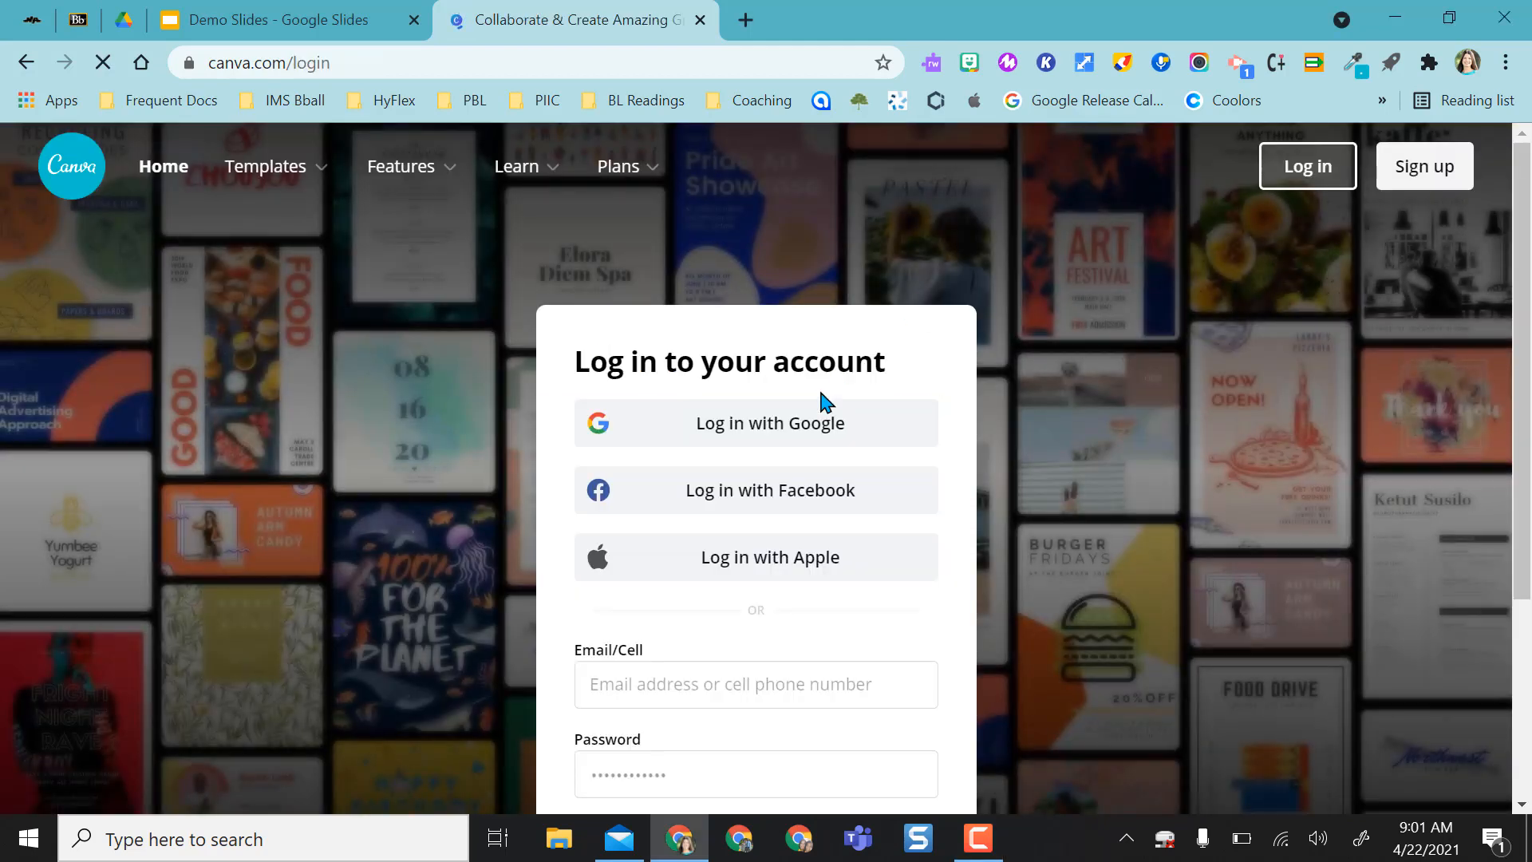
click(769, 421)
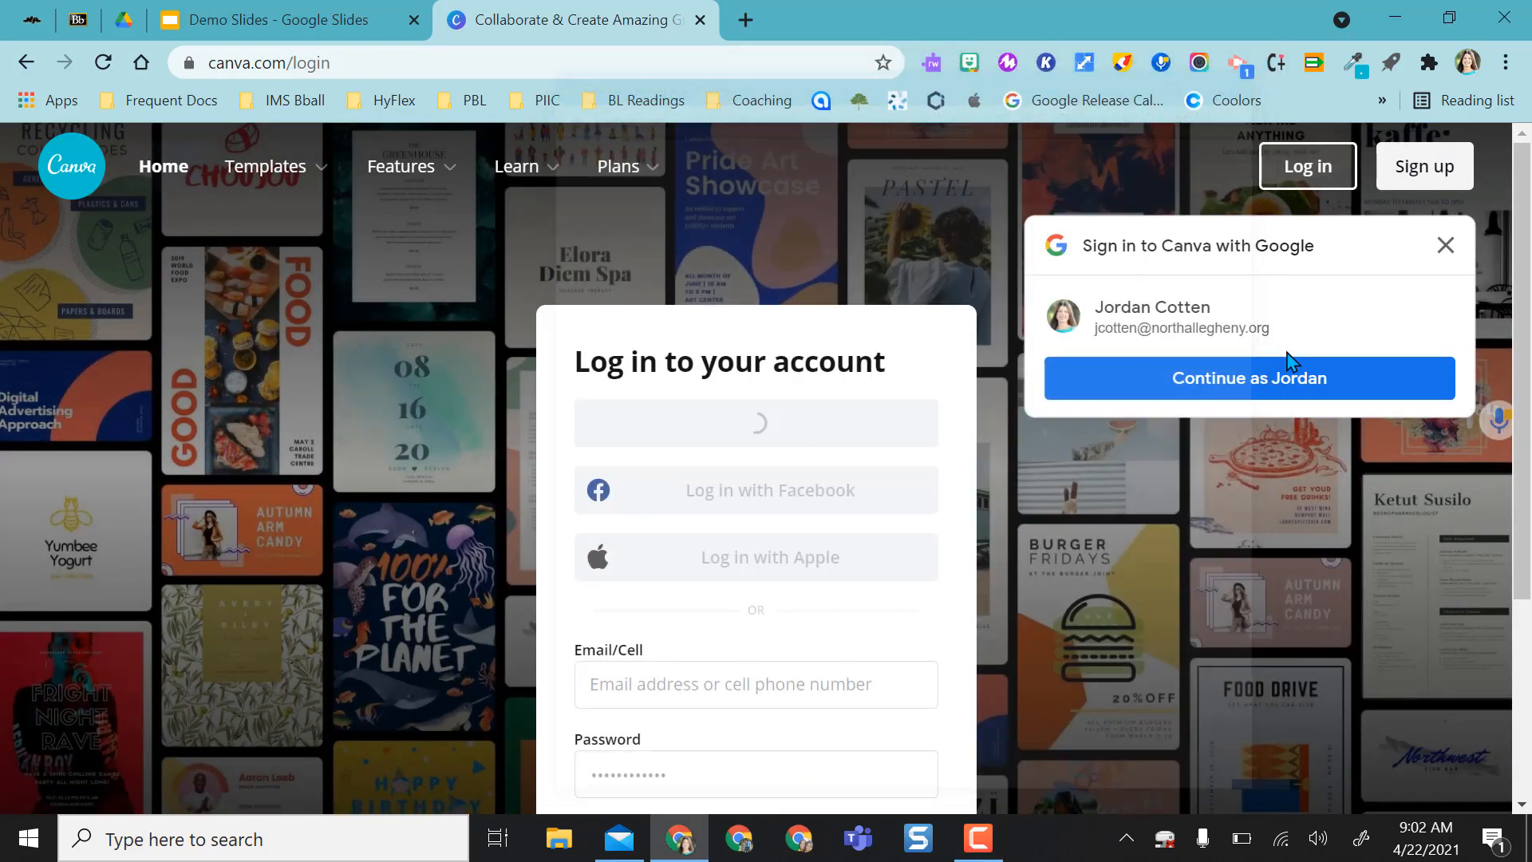
click(1248, 378)
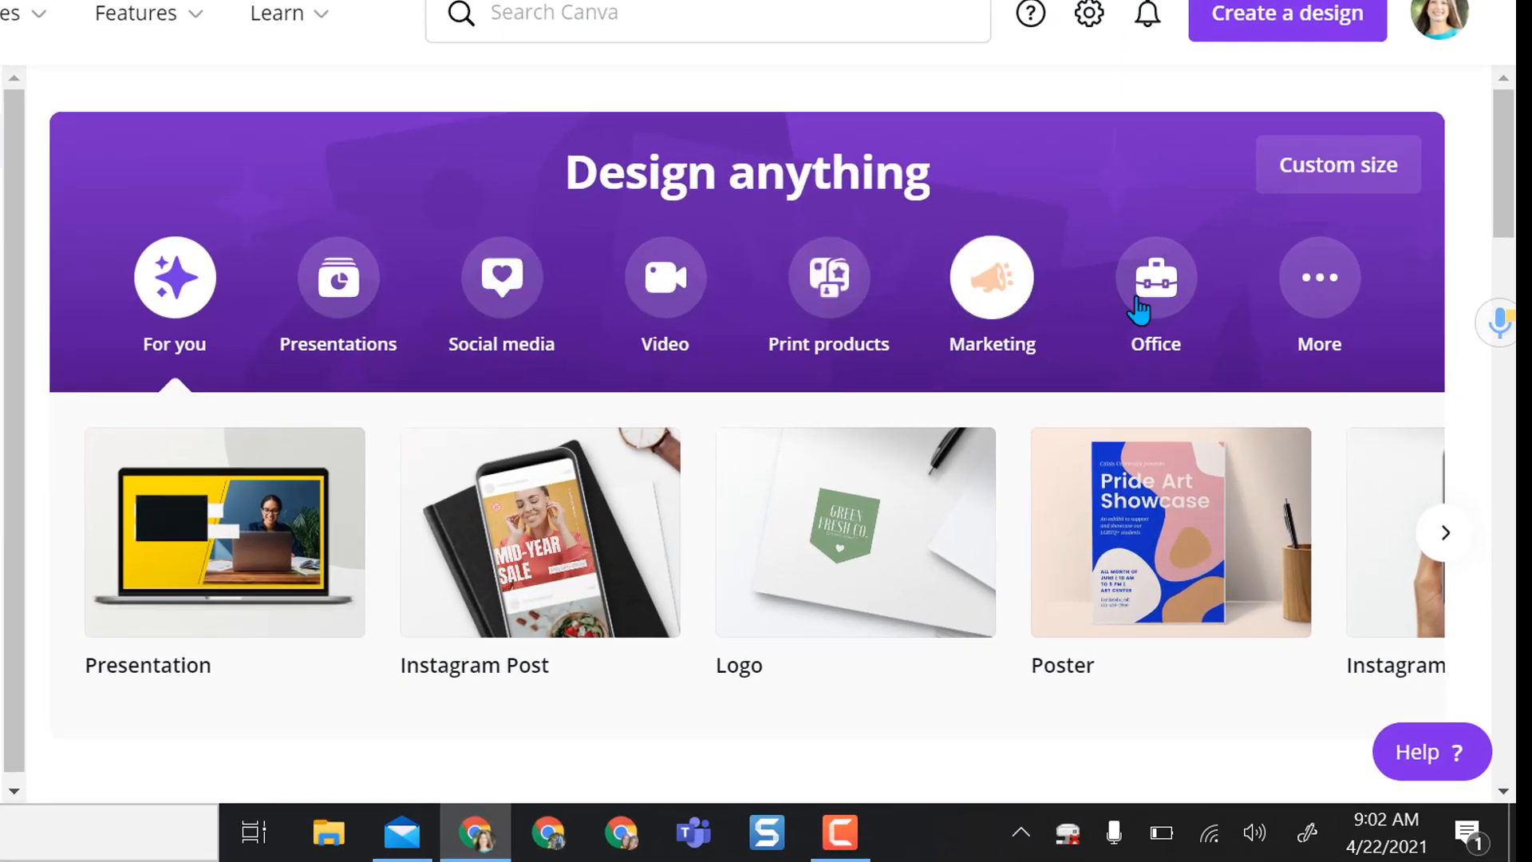
scroll(down, 3)
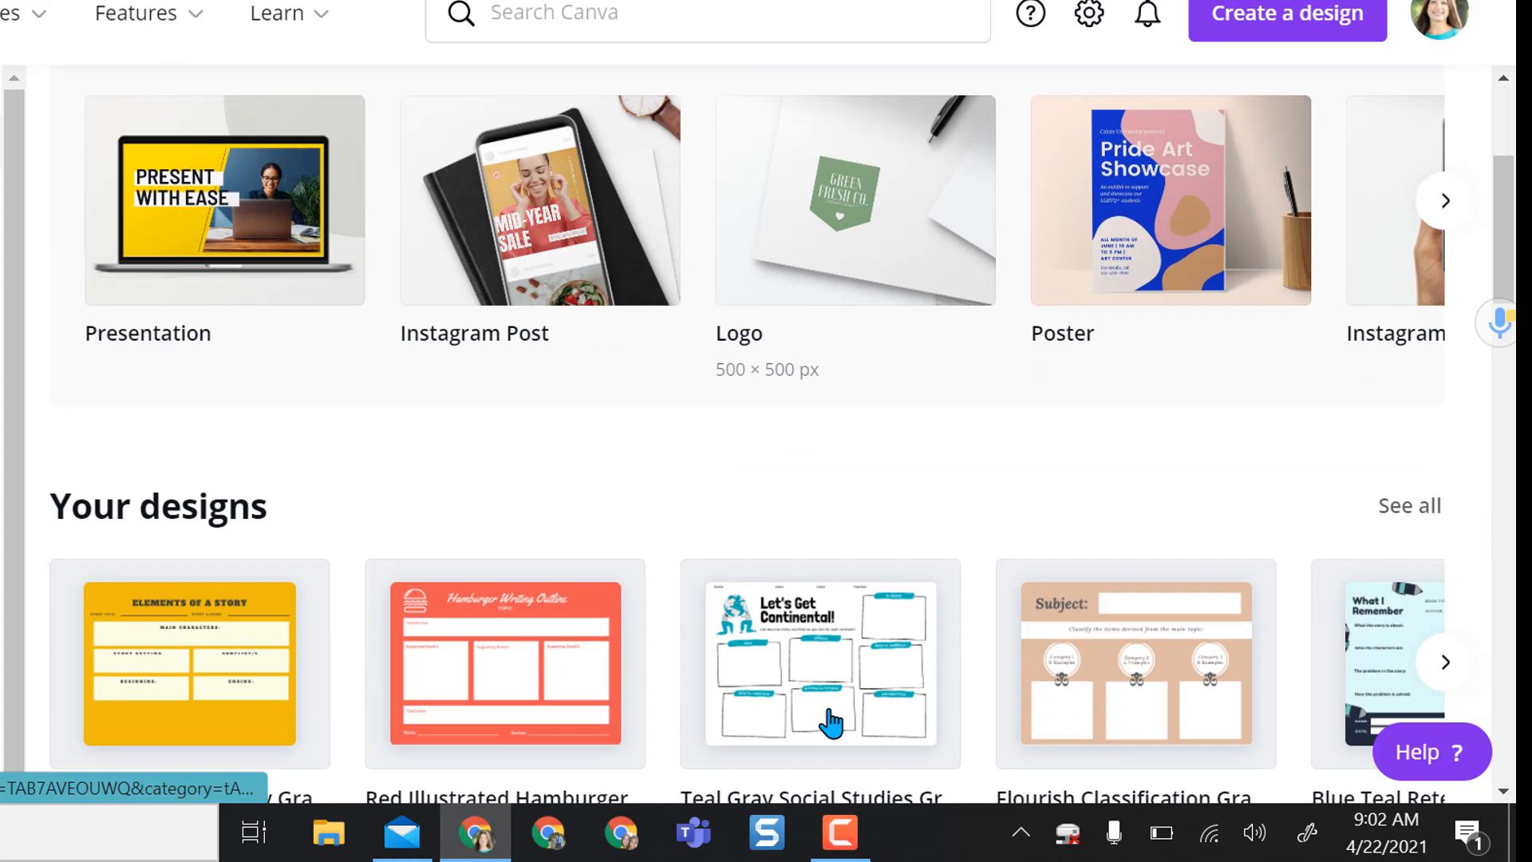
scroll(down, 3)
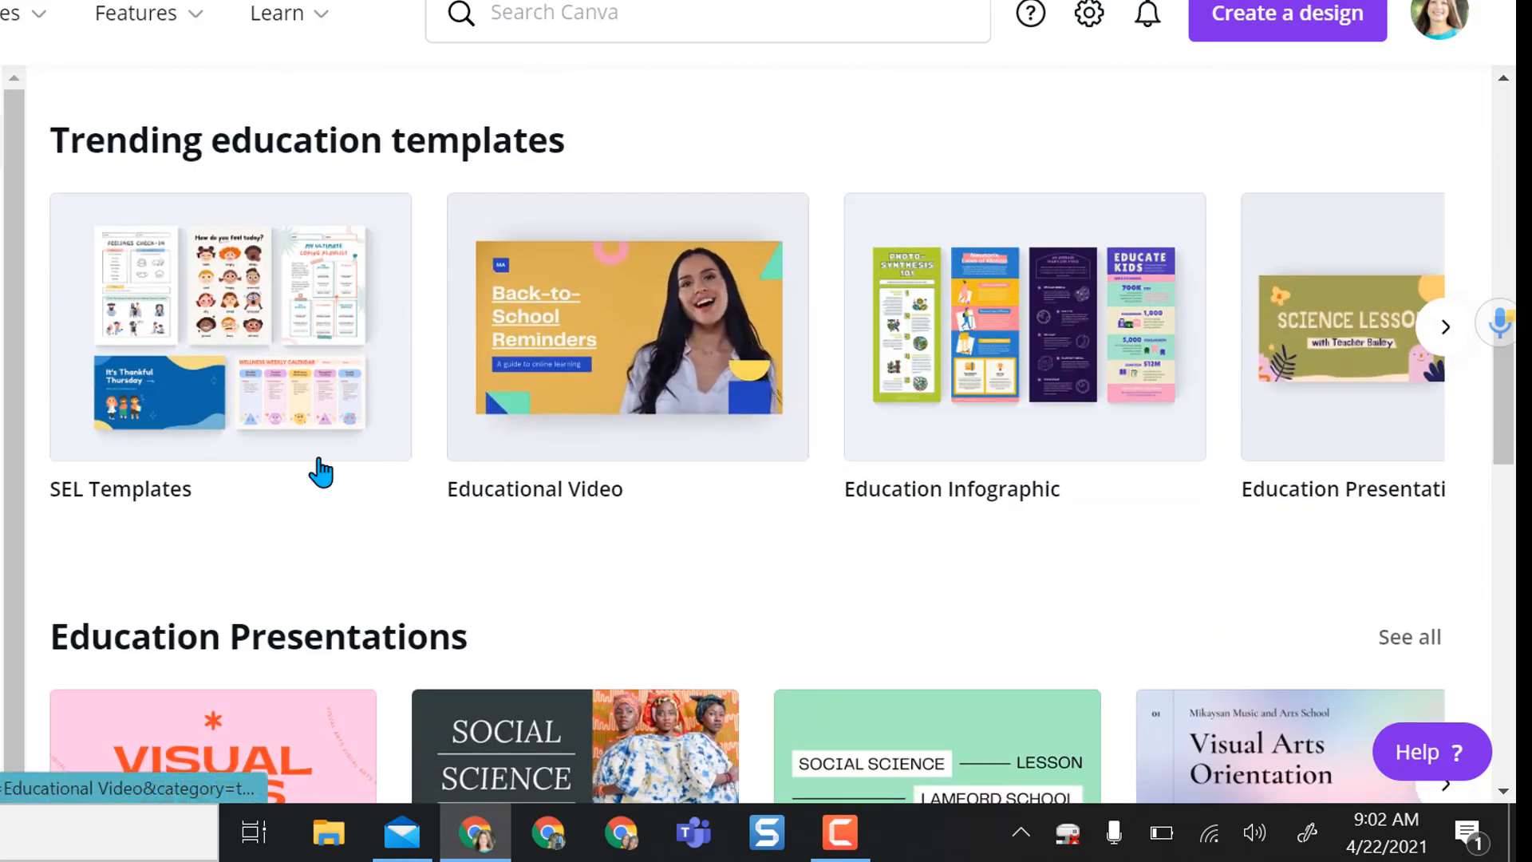
scroll(down, 3)
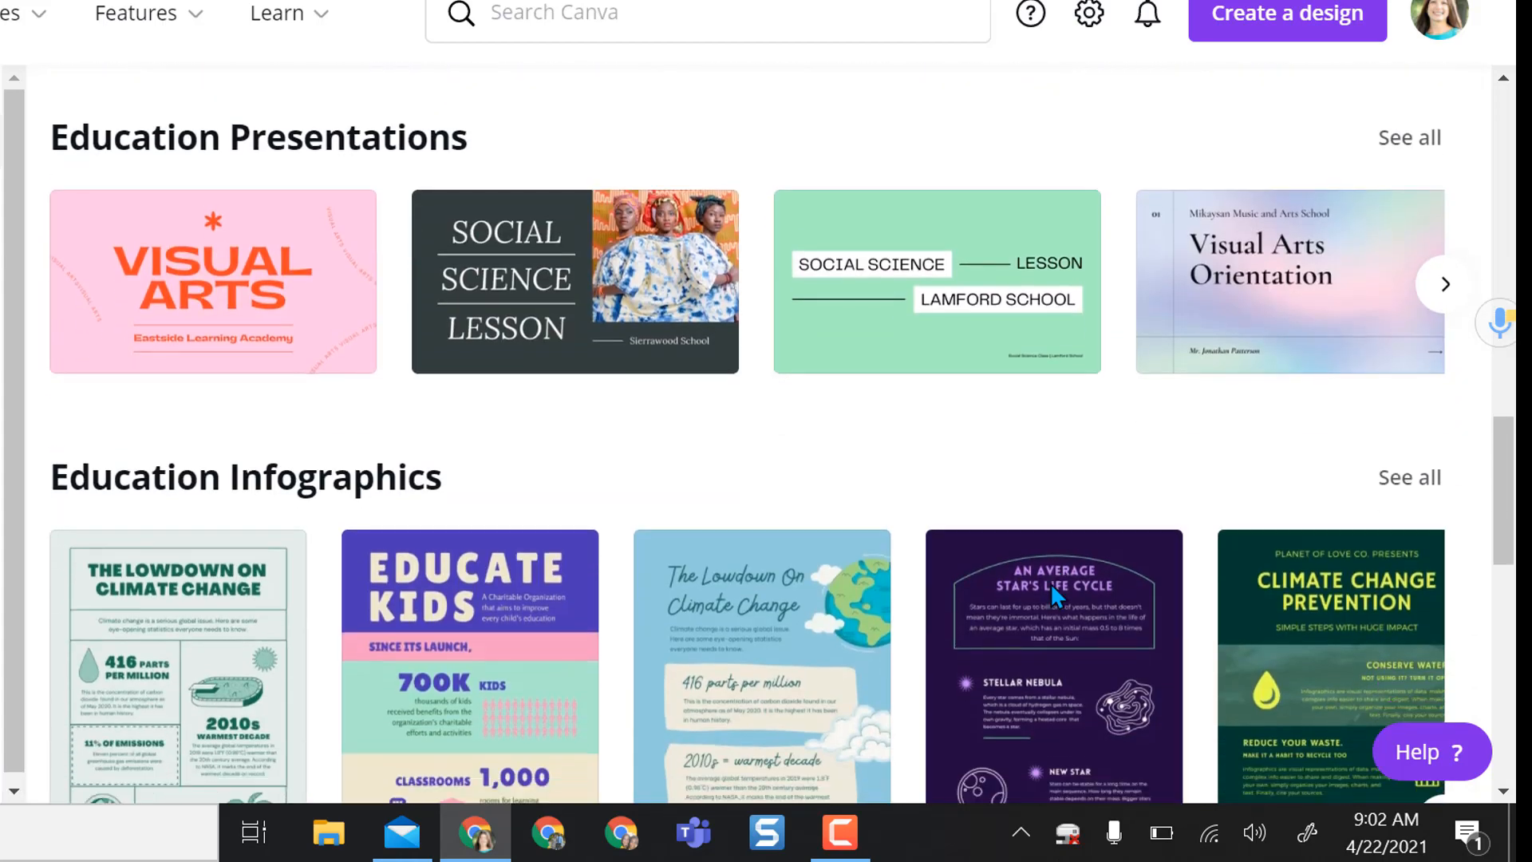
scroll(down, 3)
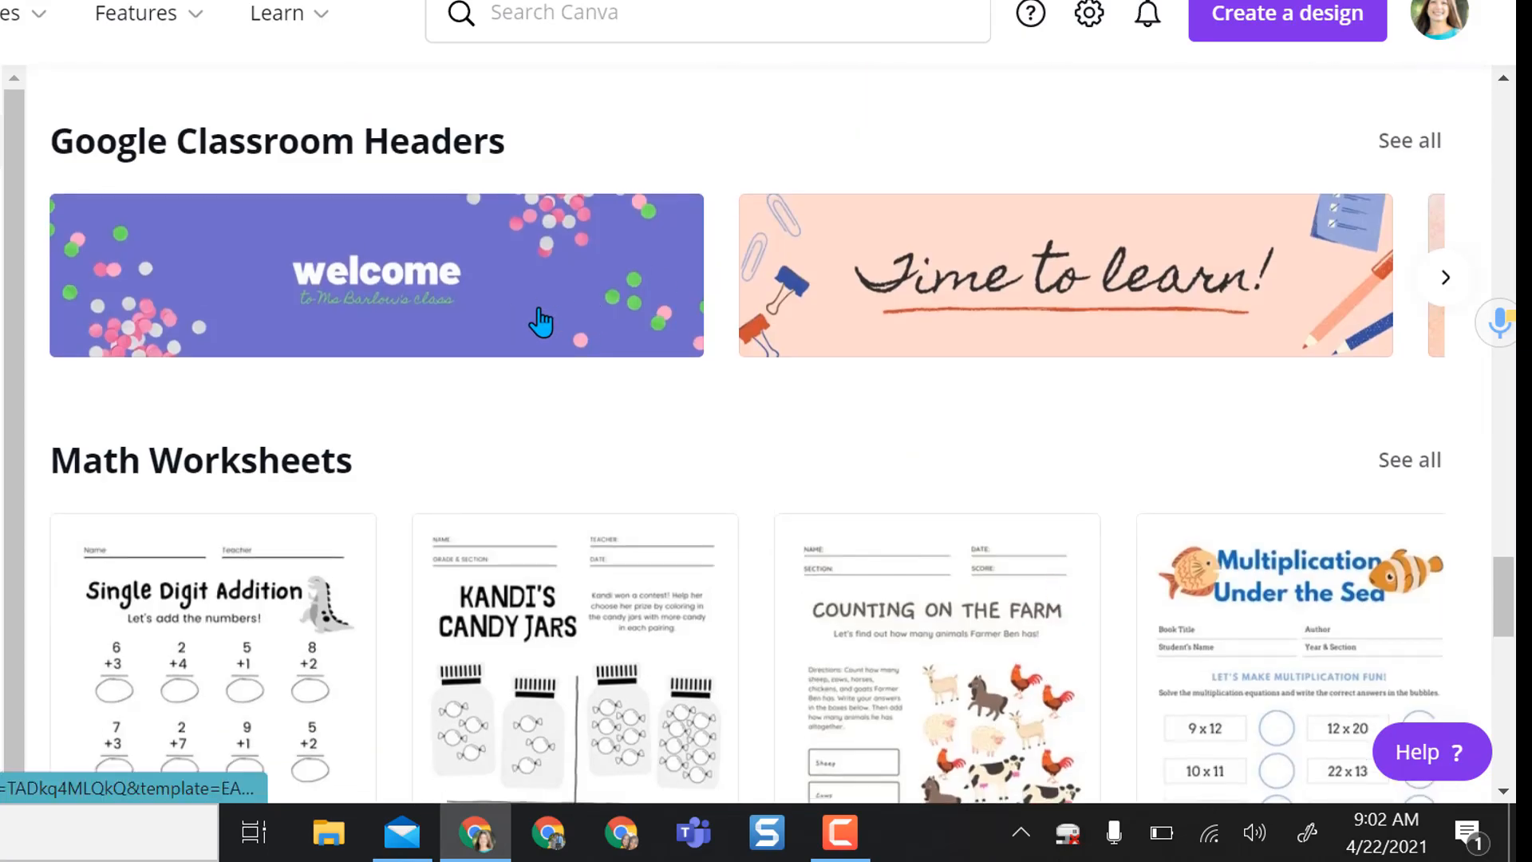
mouse_move(473, 324)
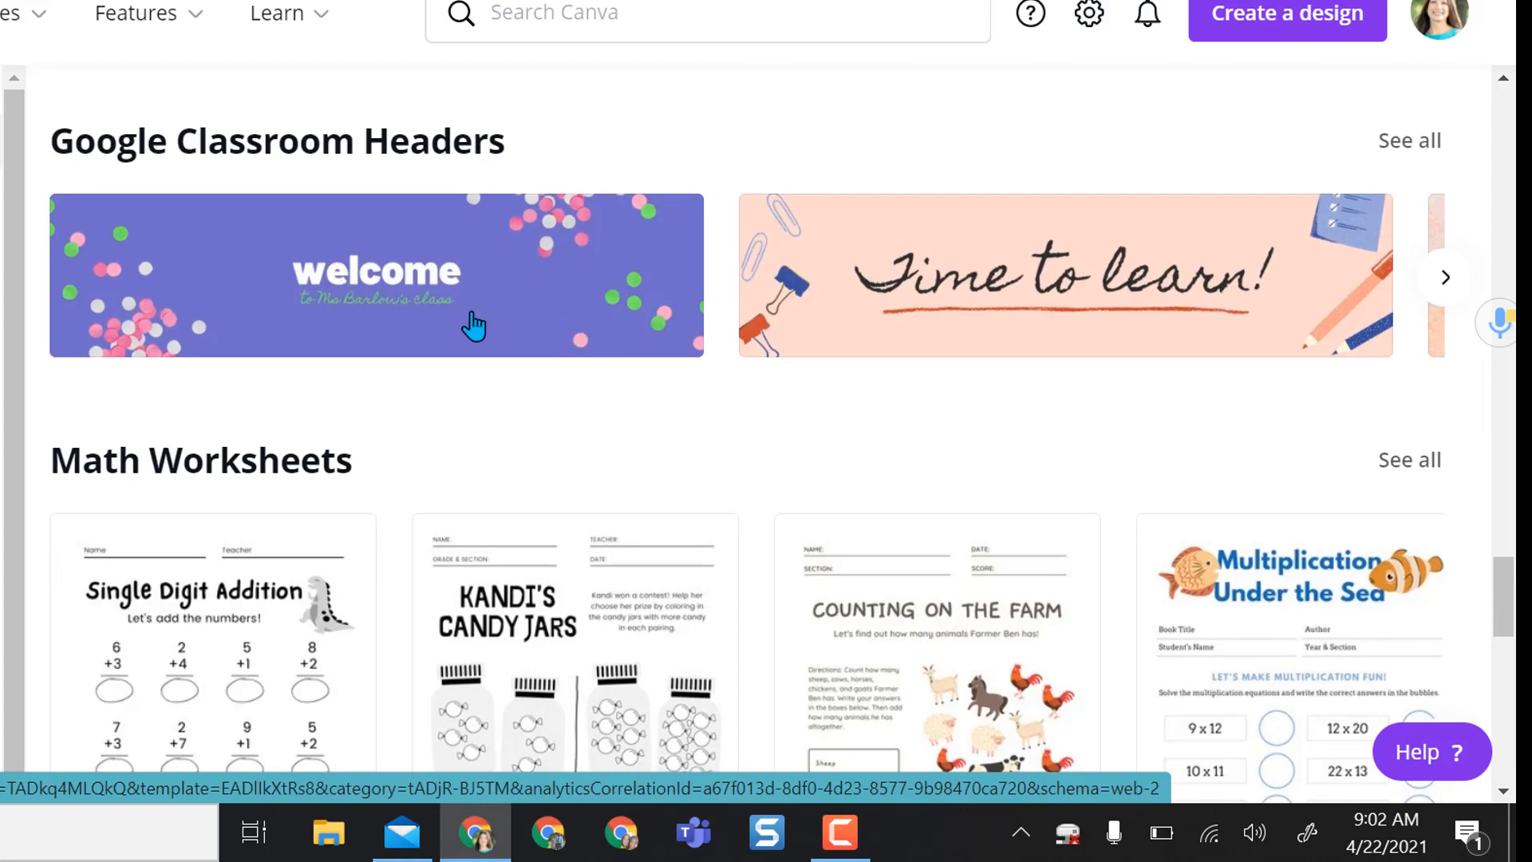
scroll(down, 3)
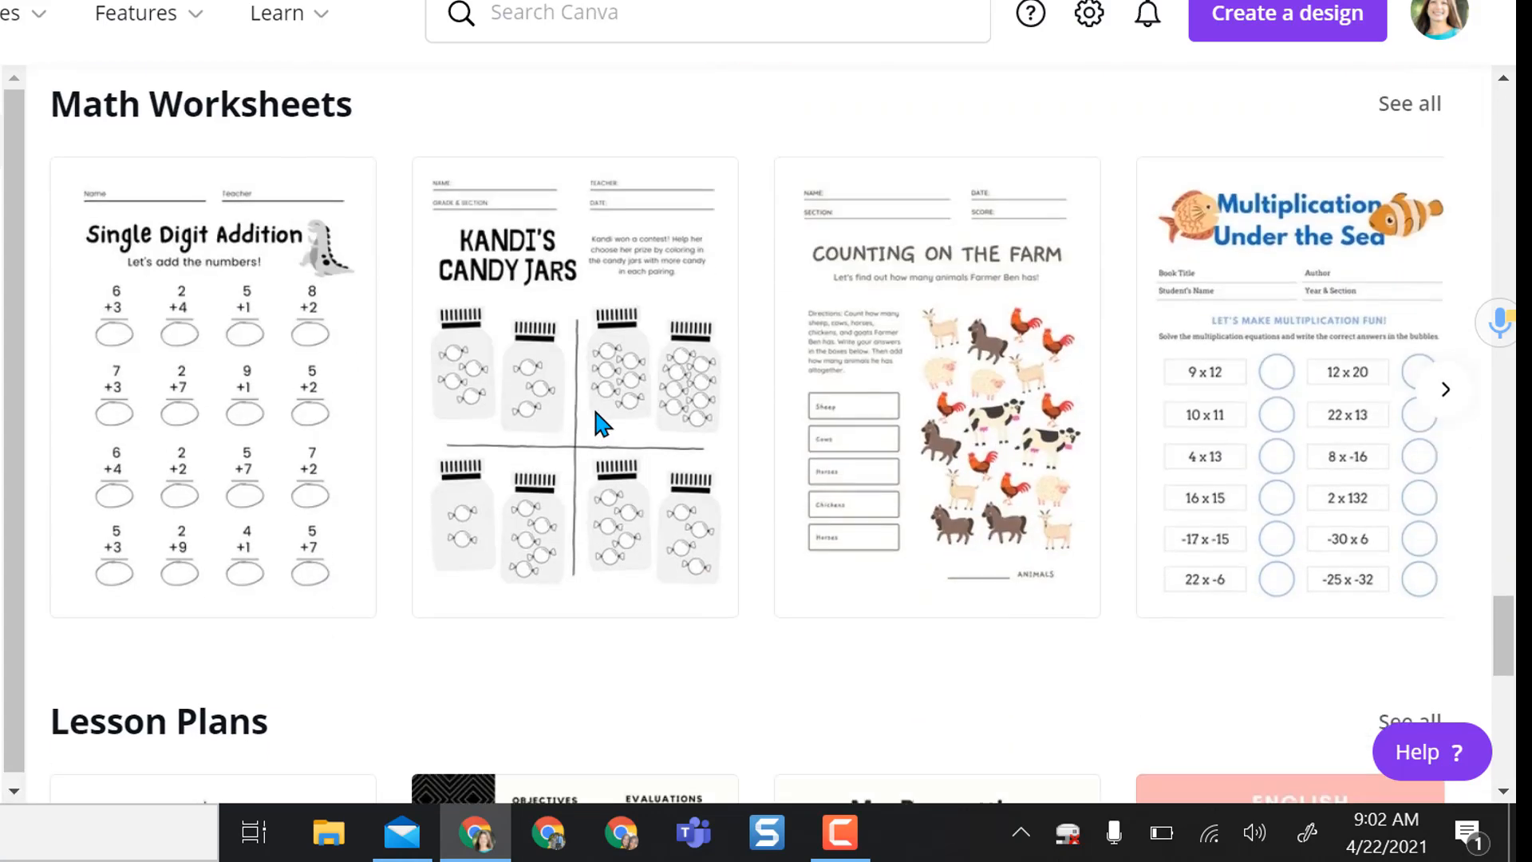
scroll(down, 3)
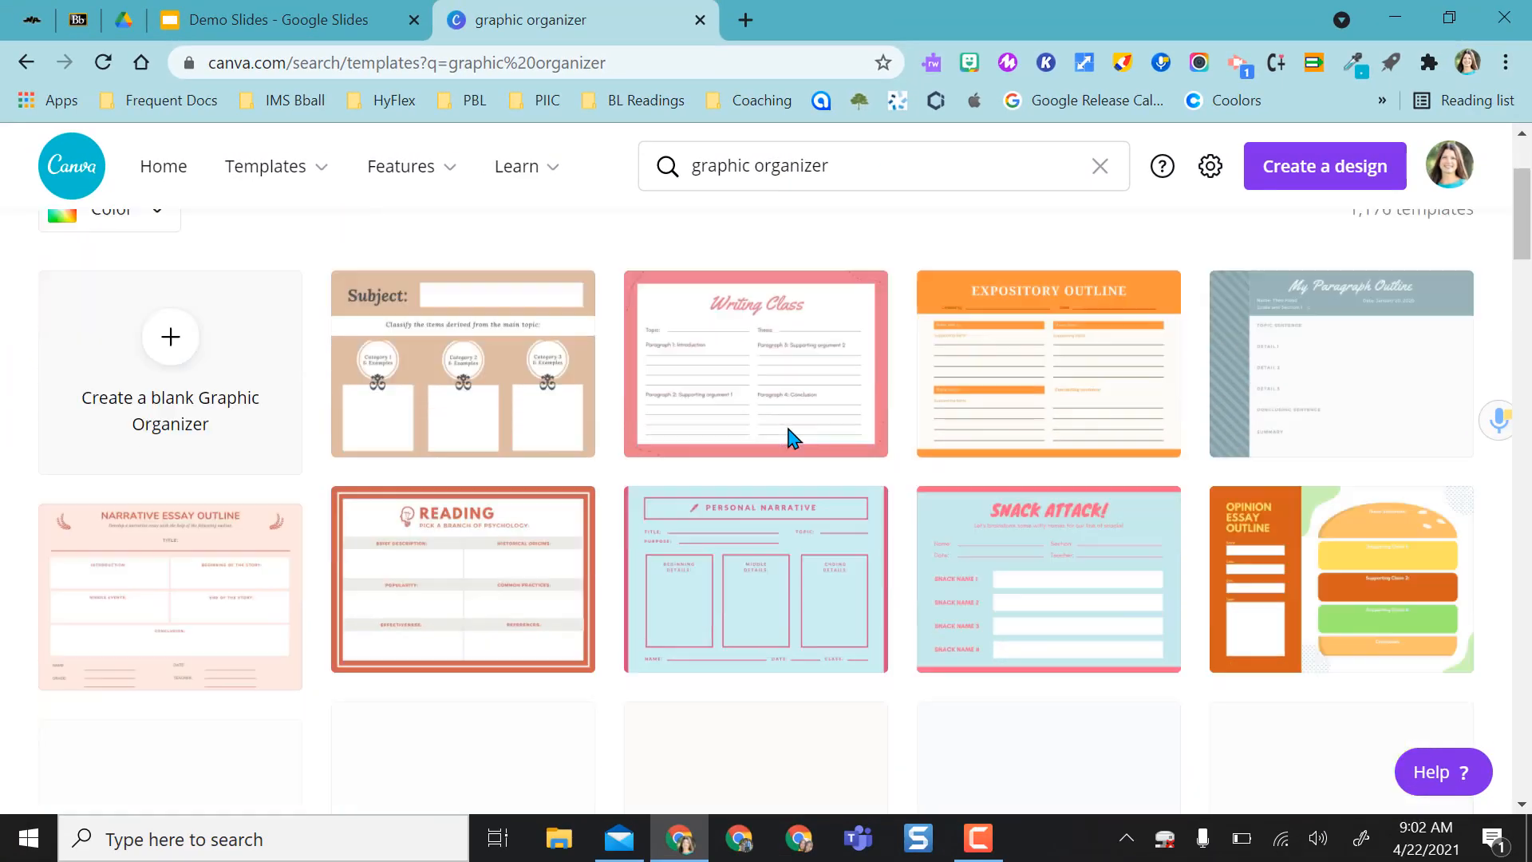
Open the My Paragraph Outline template from the graphic organizer results into the editor.
scroll(down, 3)
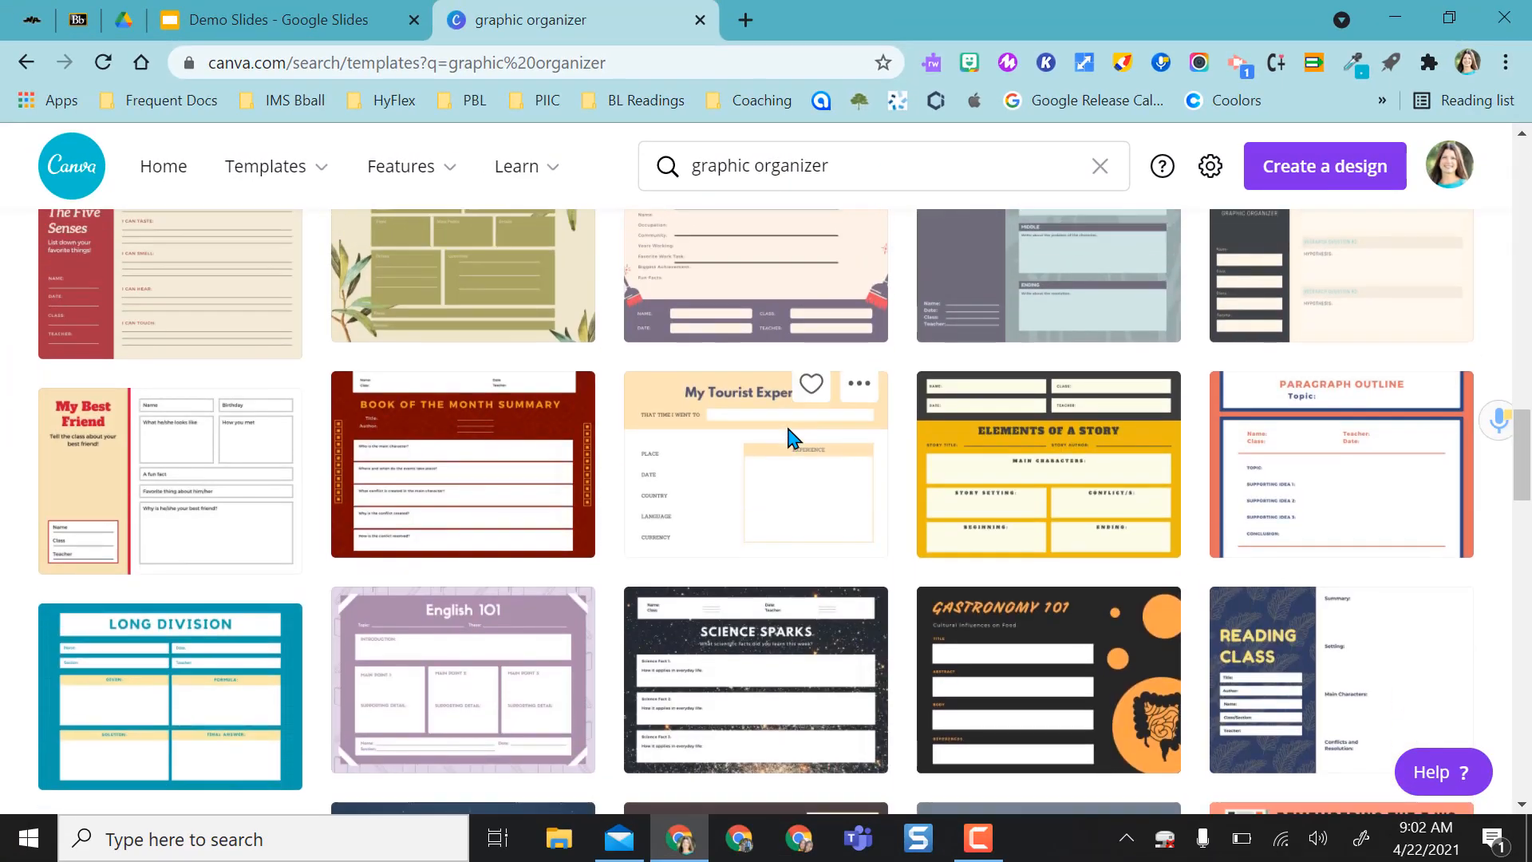
scroll(up, 3)
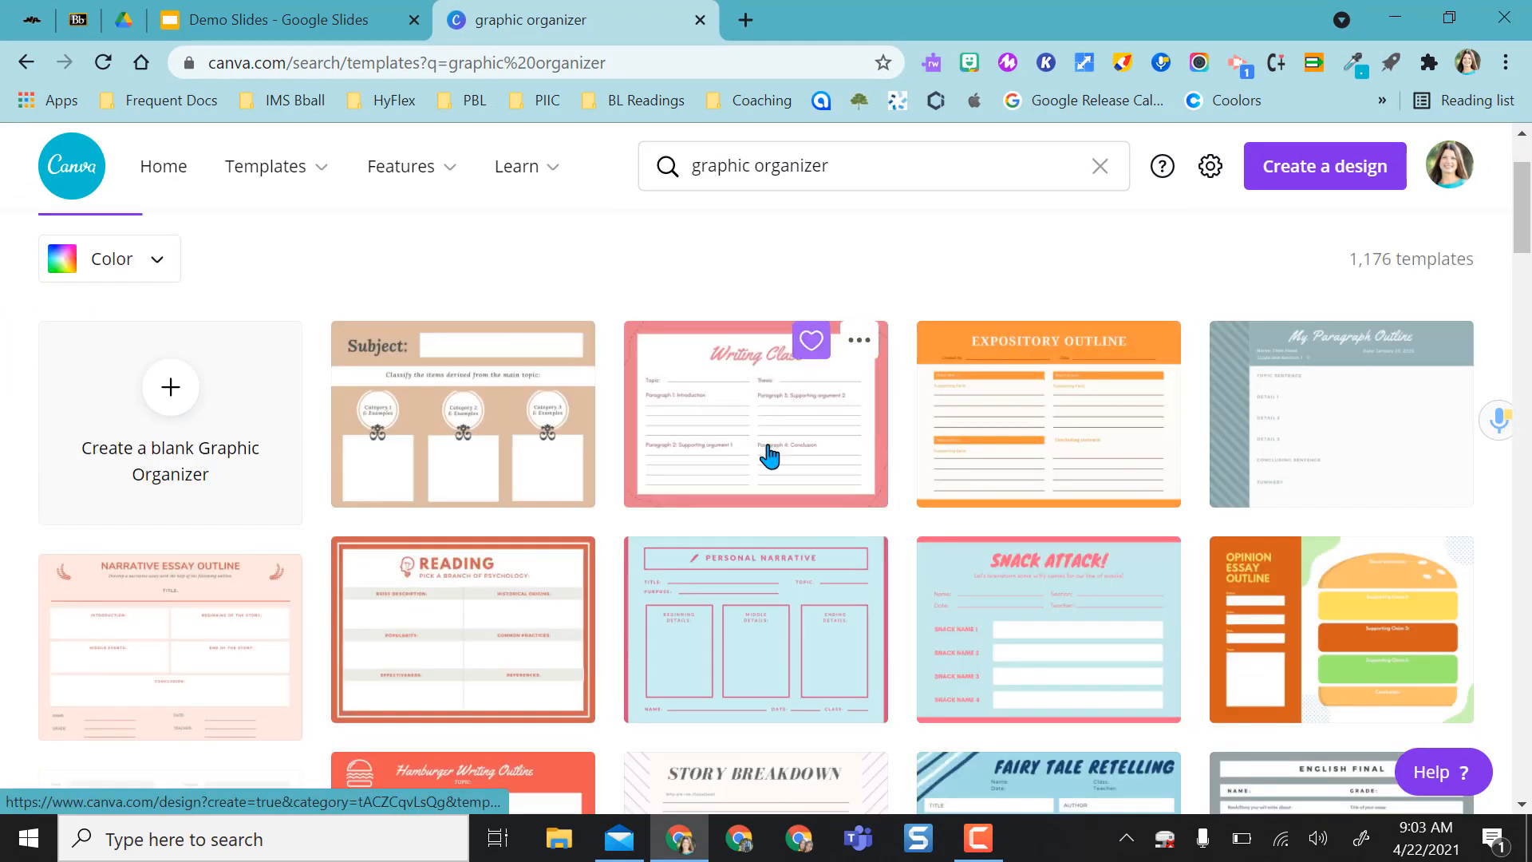
mouse_move(731, 257)
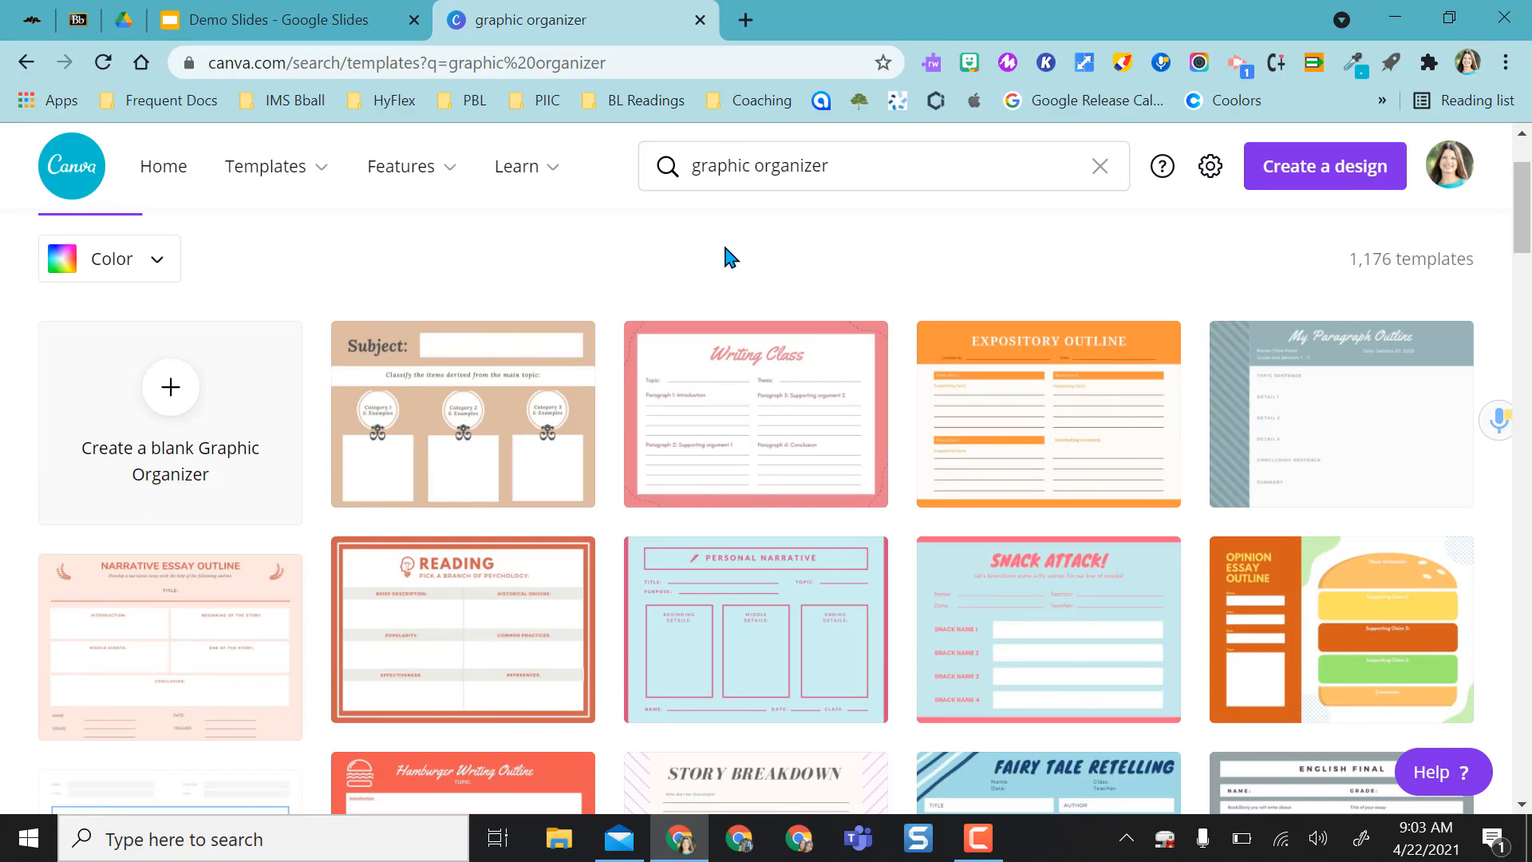
click(1341, 415)
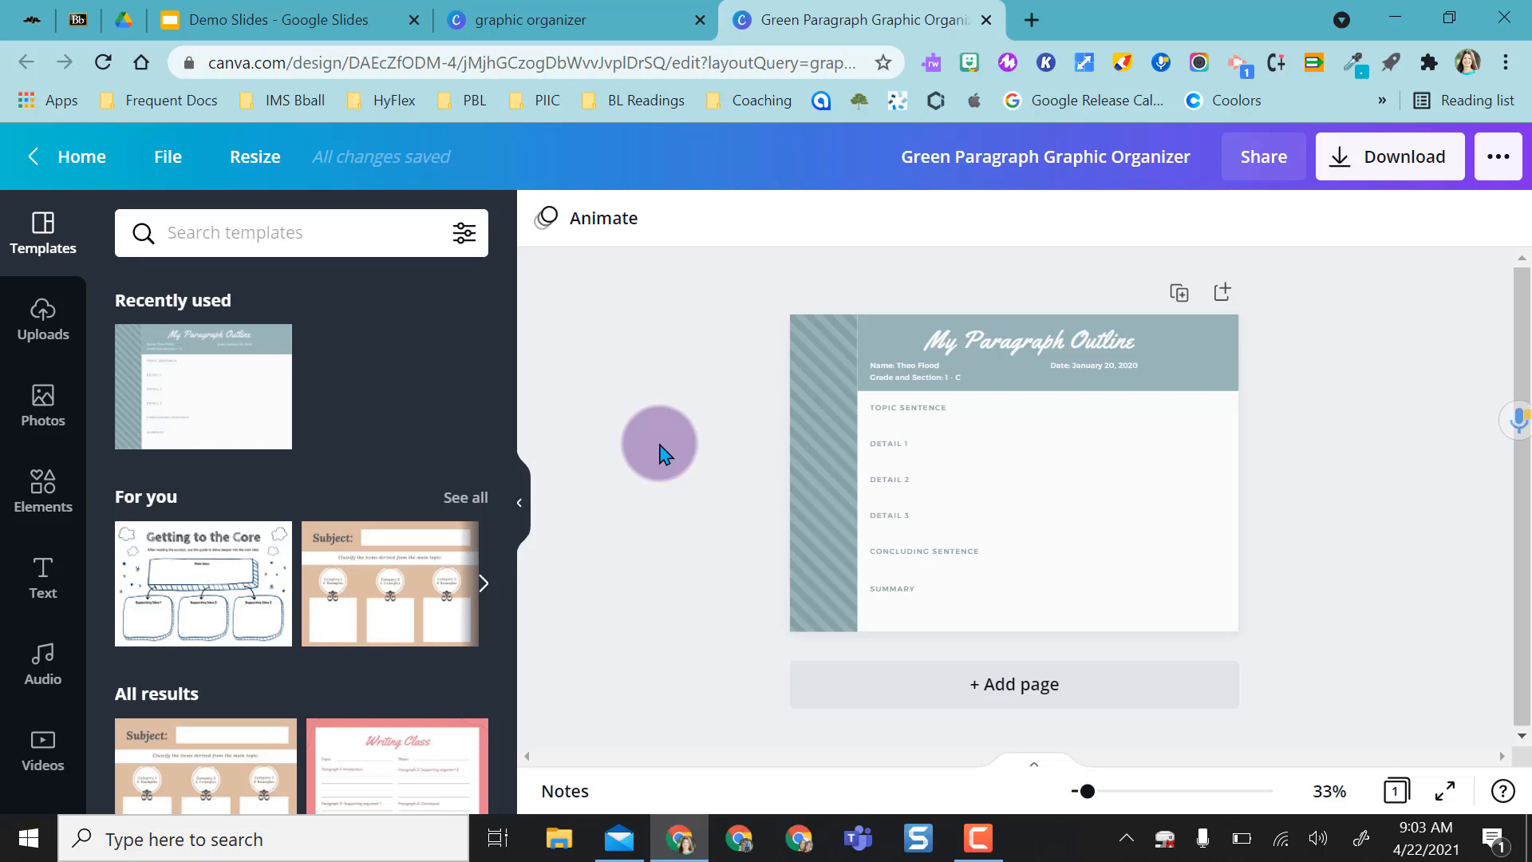
Select the template's background image and change its colour to green.
click(889, 442)
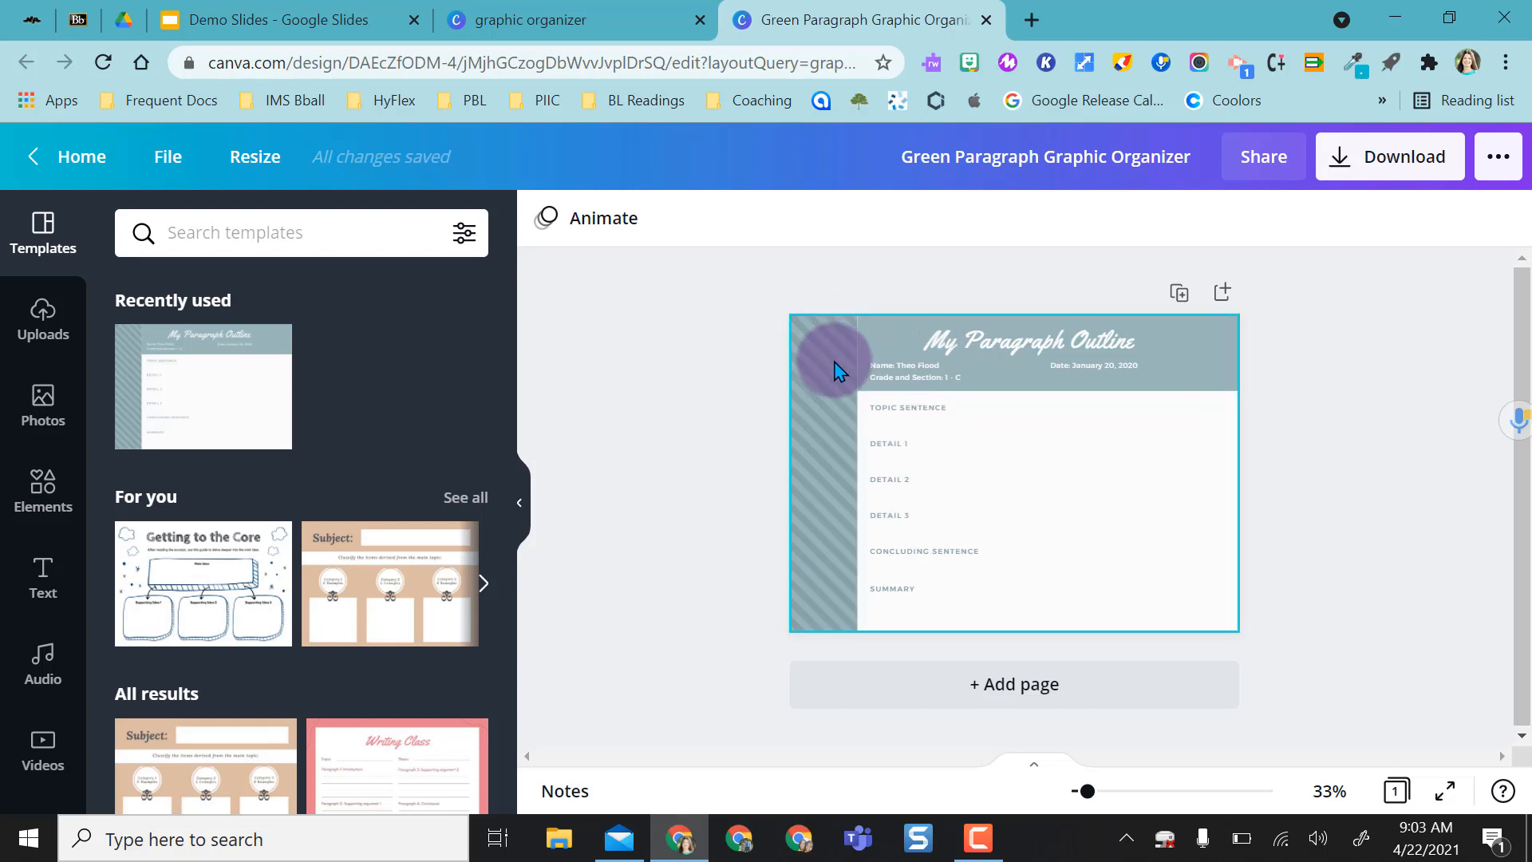
click(835, 368)
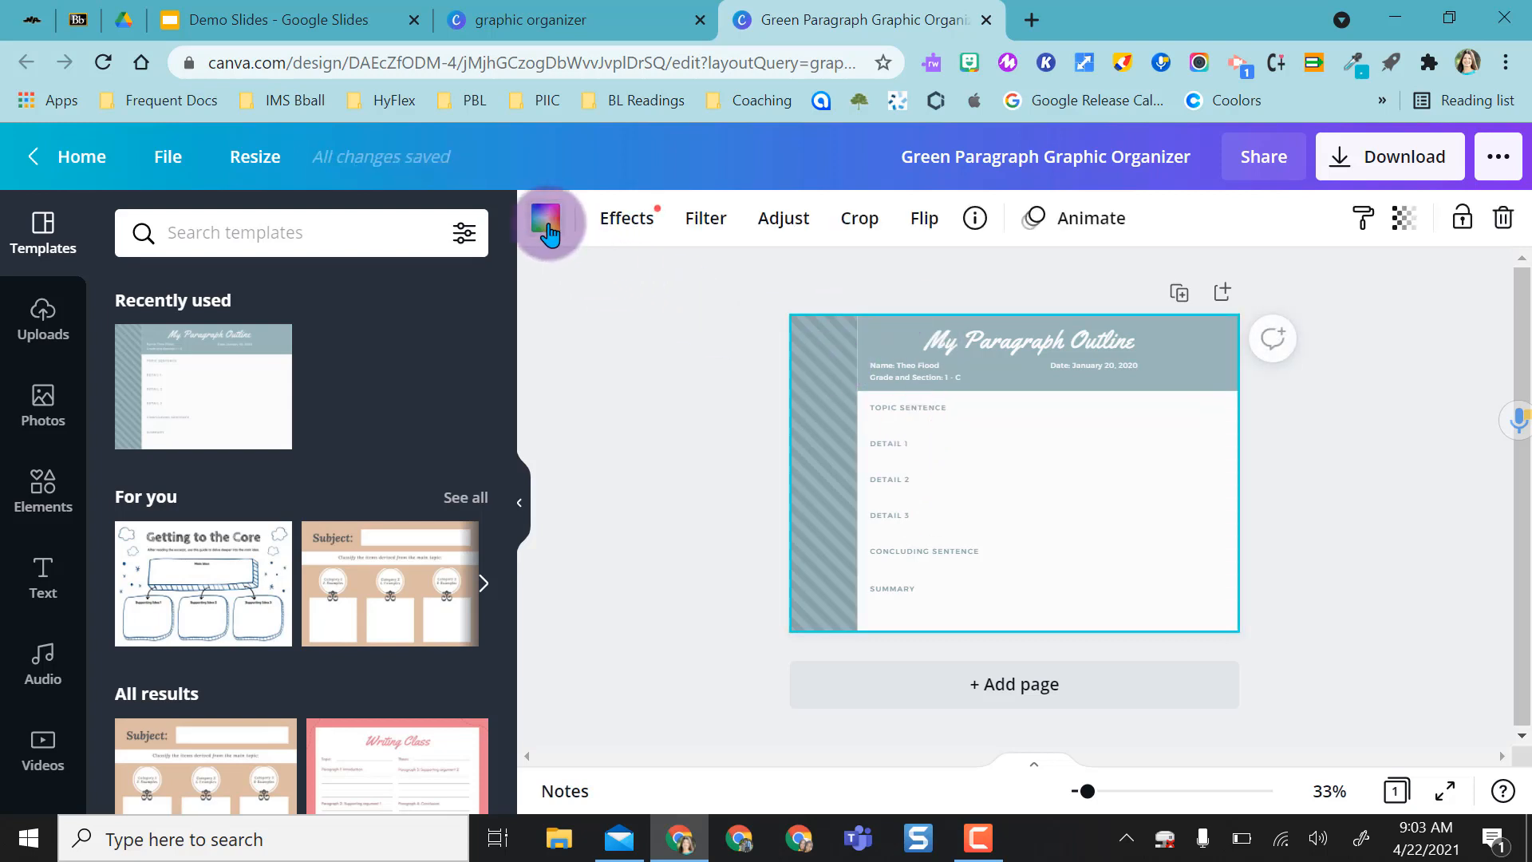
click(546, 219)
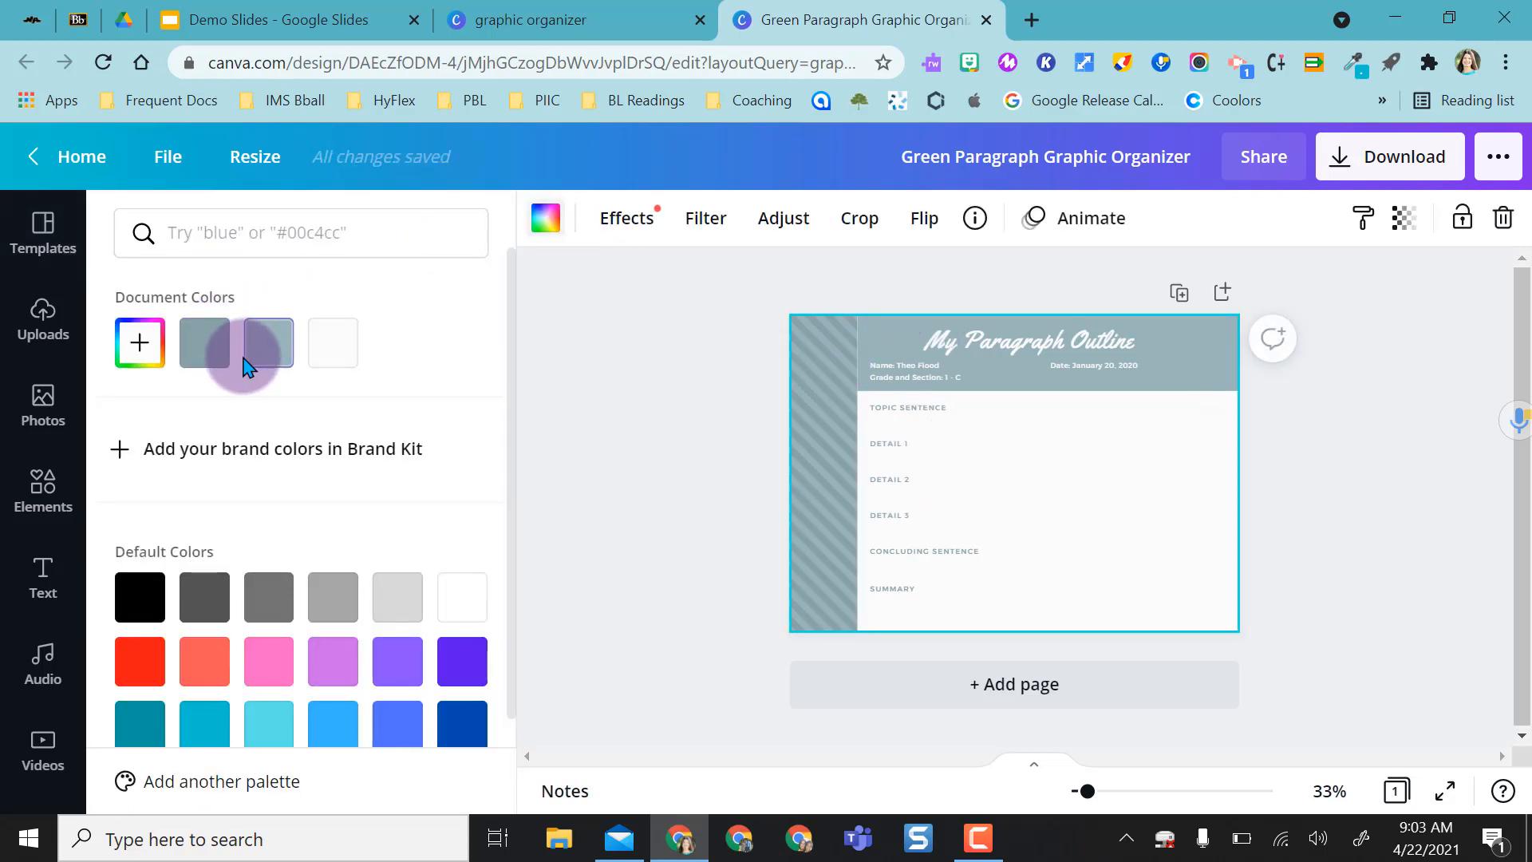
click(397, 661)
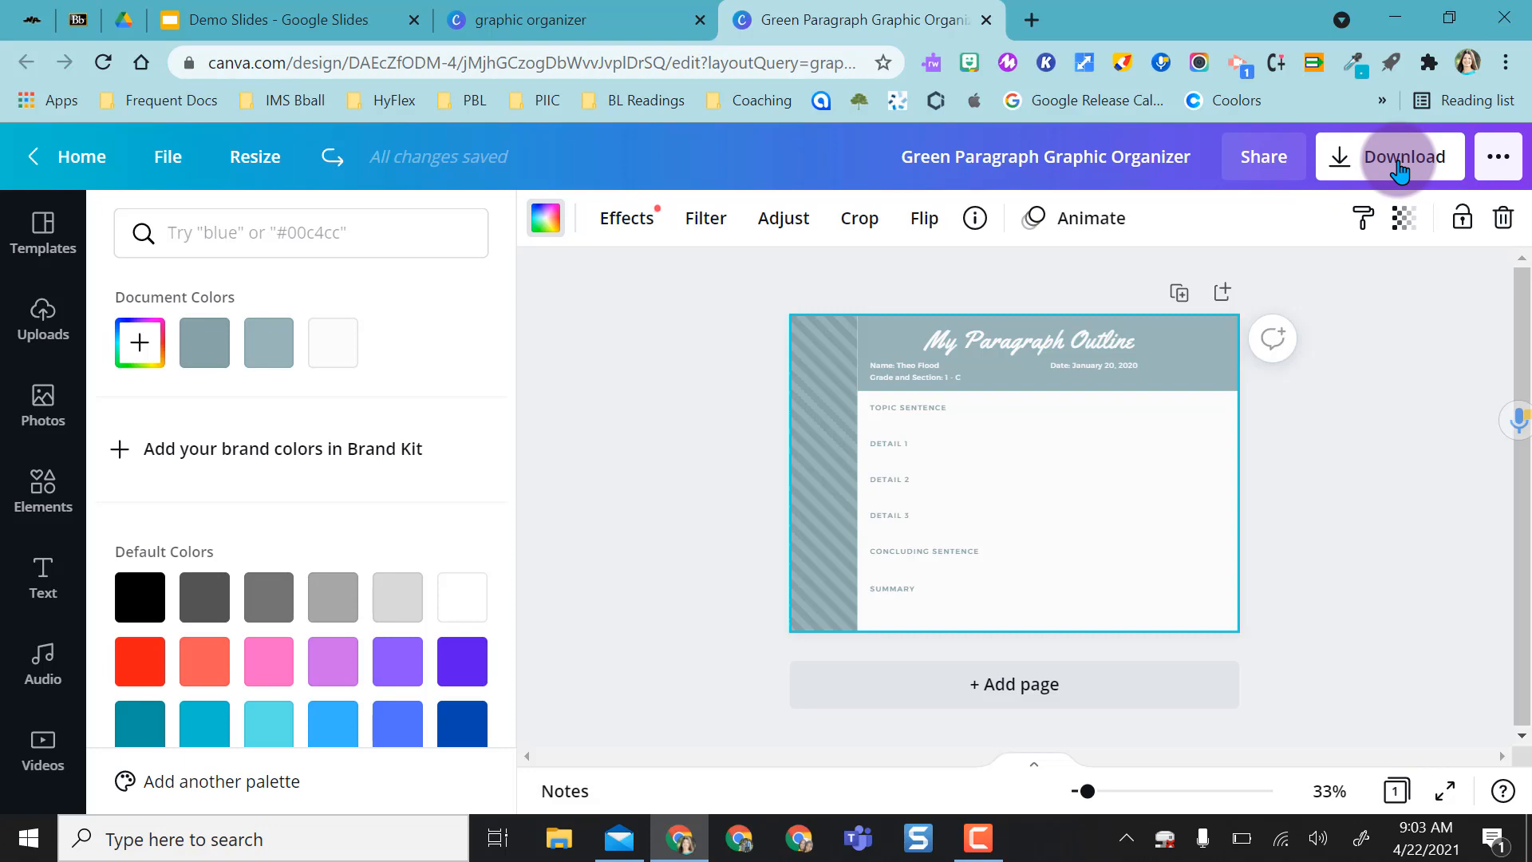
Download the design as a PNG image and switch to the Demo Slides presentation.
click(1401, 156)
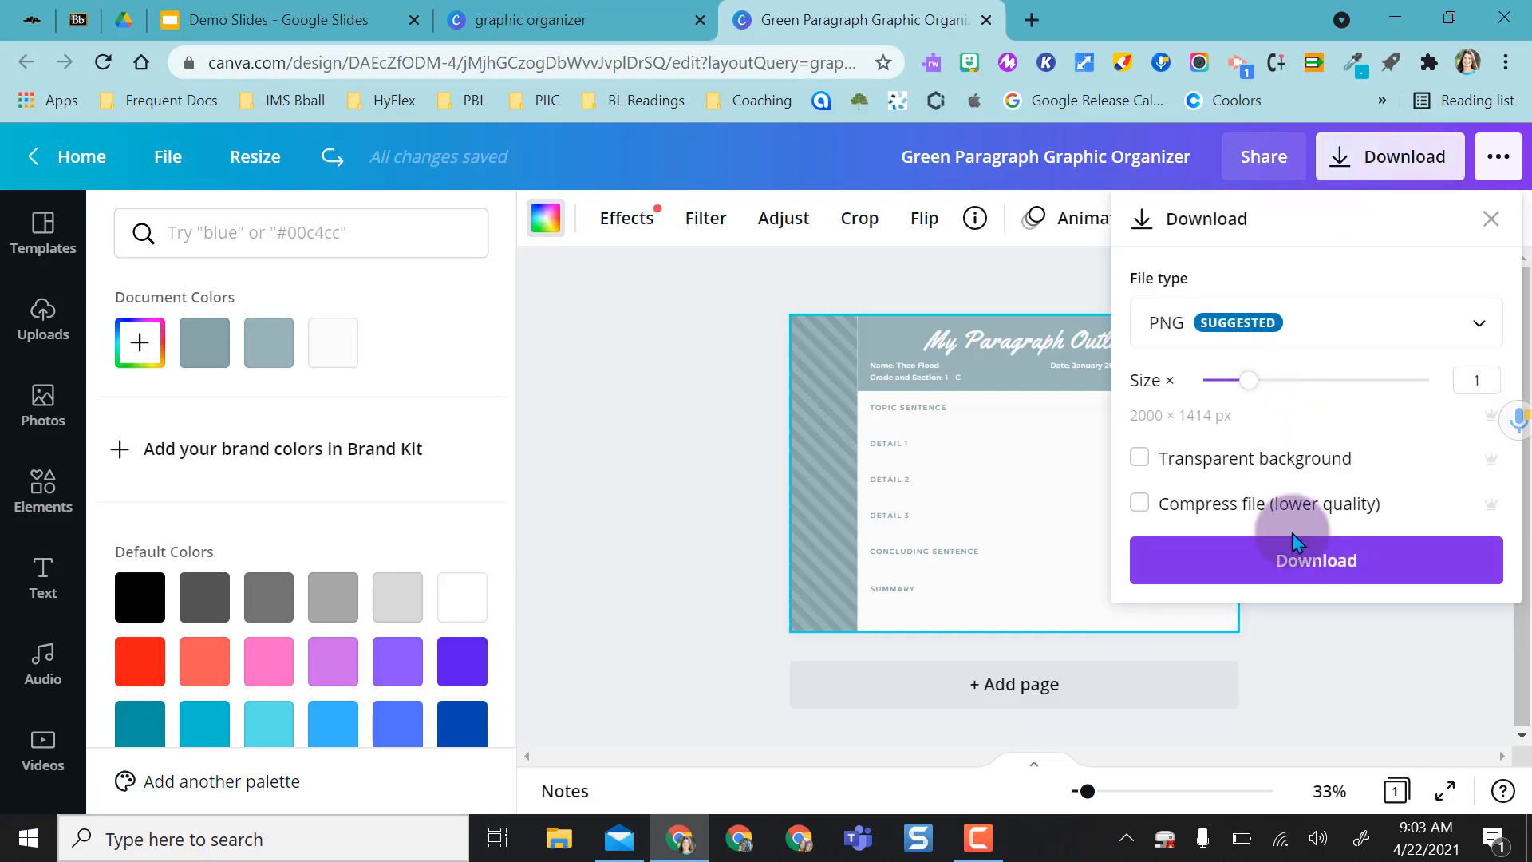
click(1315, 560)
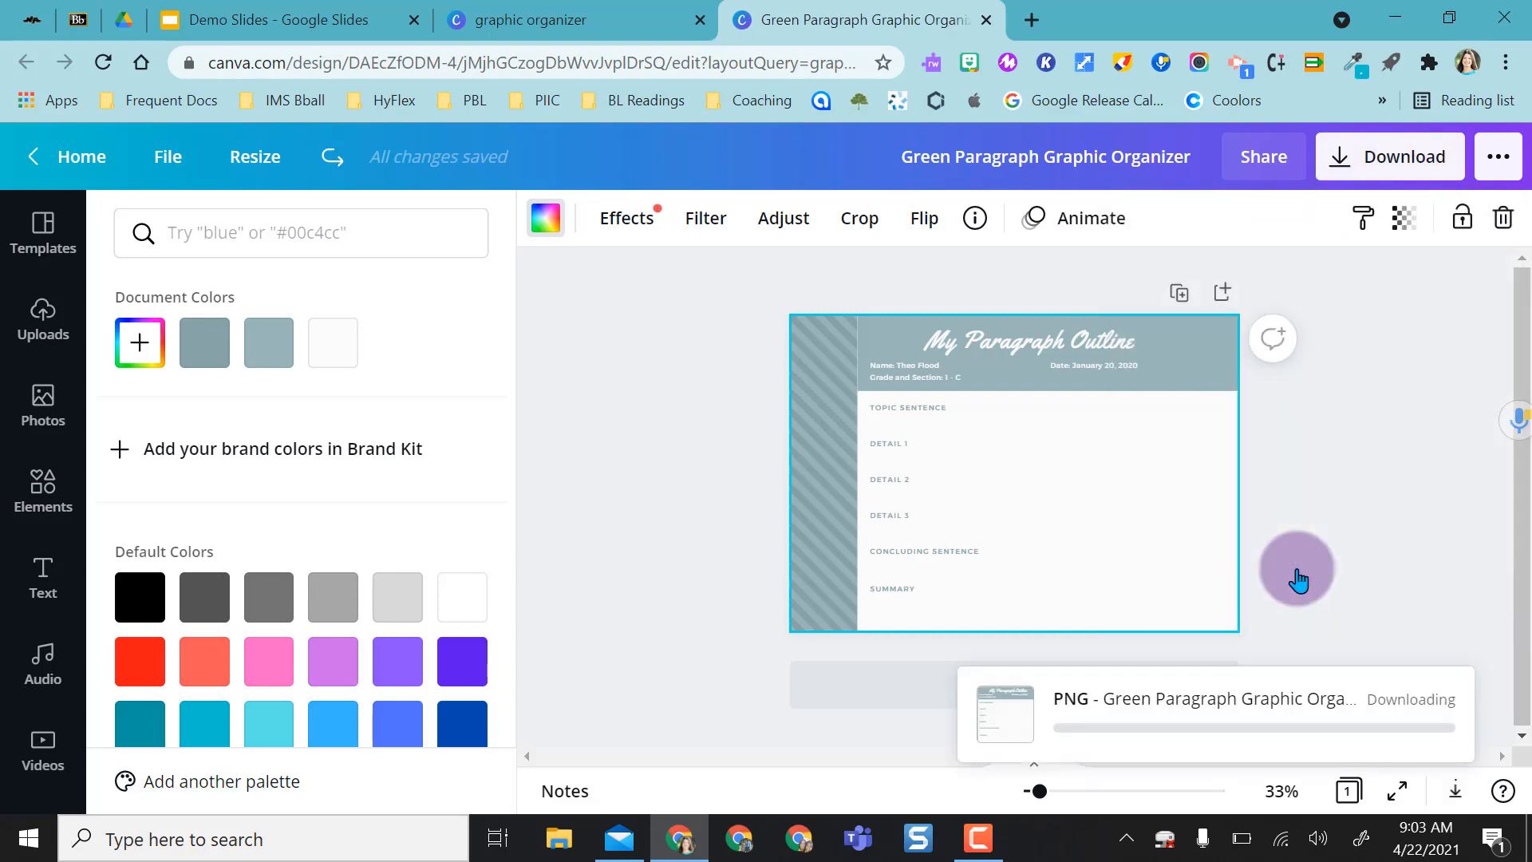
click(284, 19)
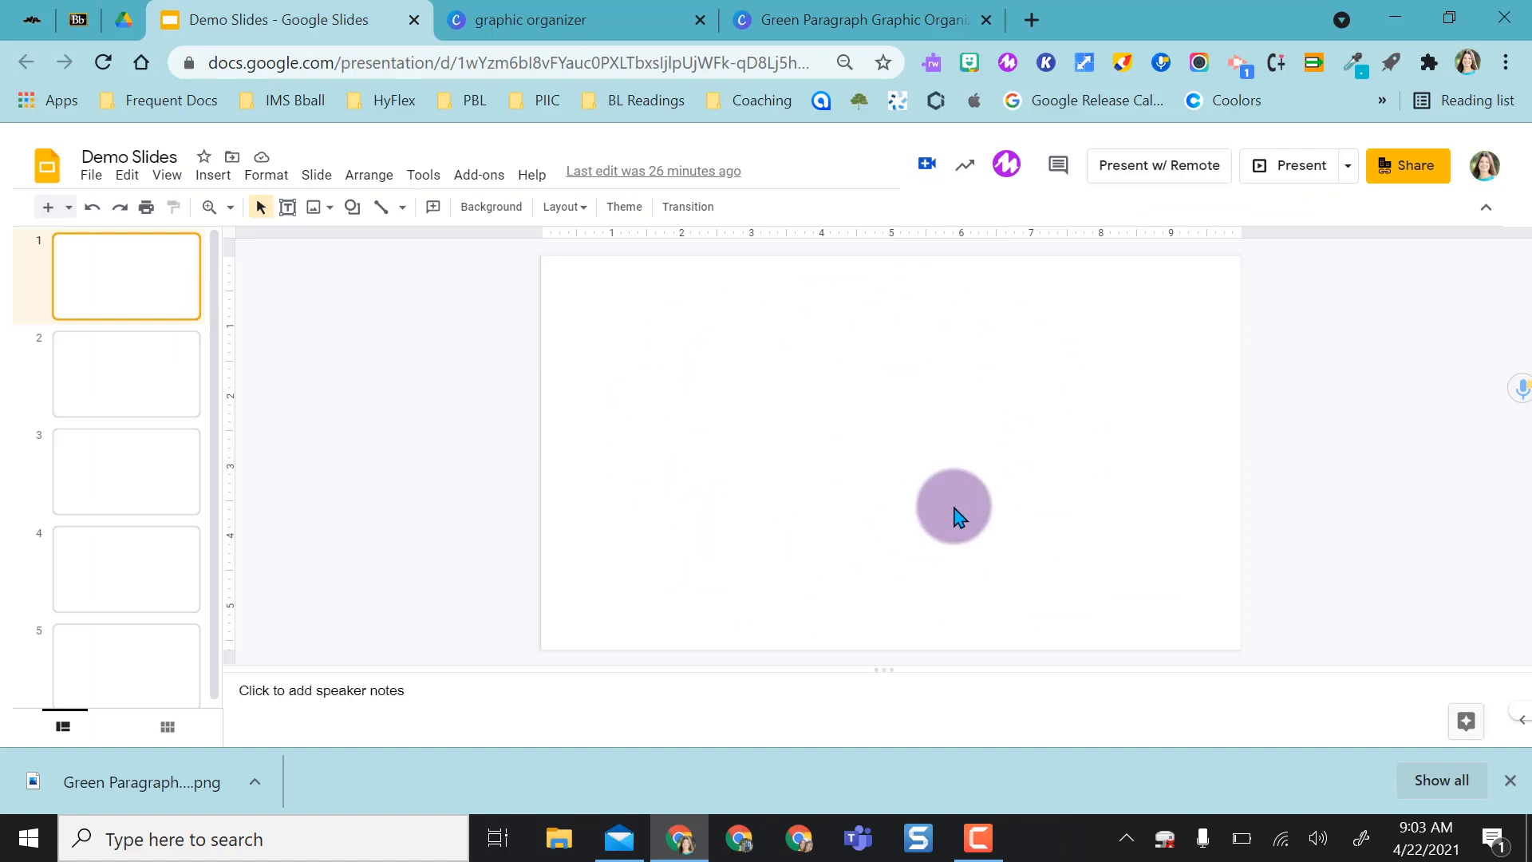
Set the downloaded paragraph outline PNG as the background of slide 1.
click(489, 206)
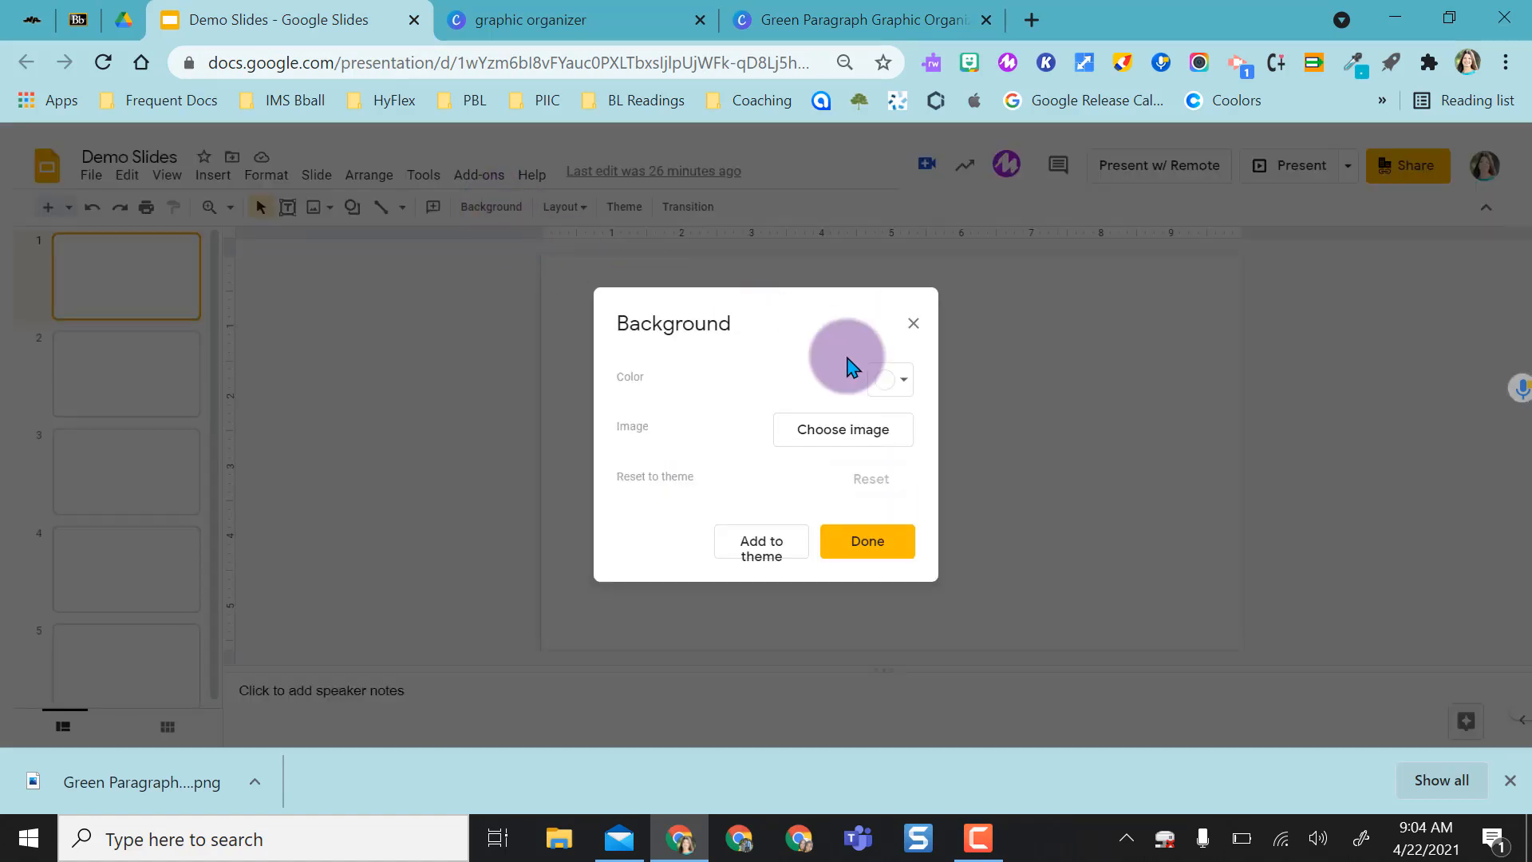
click(841, 430)
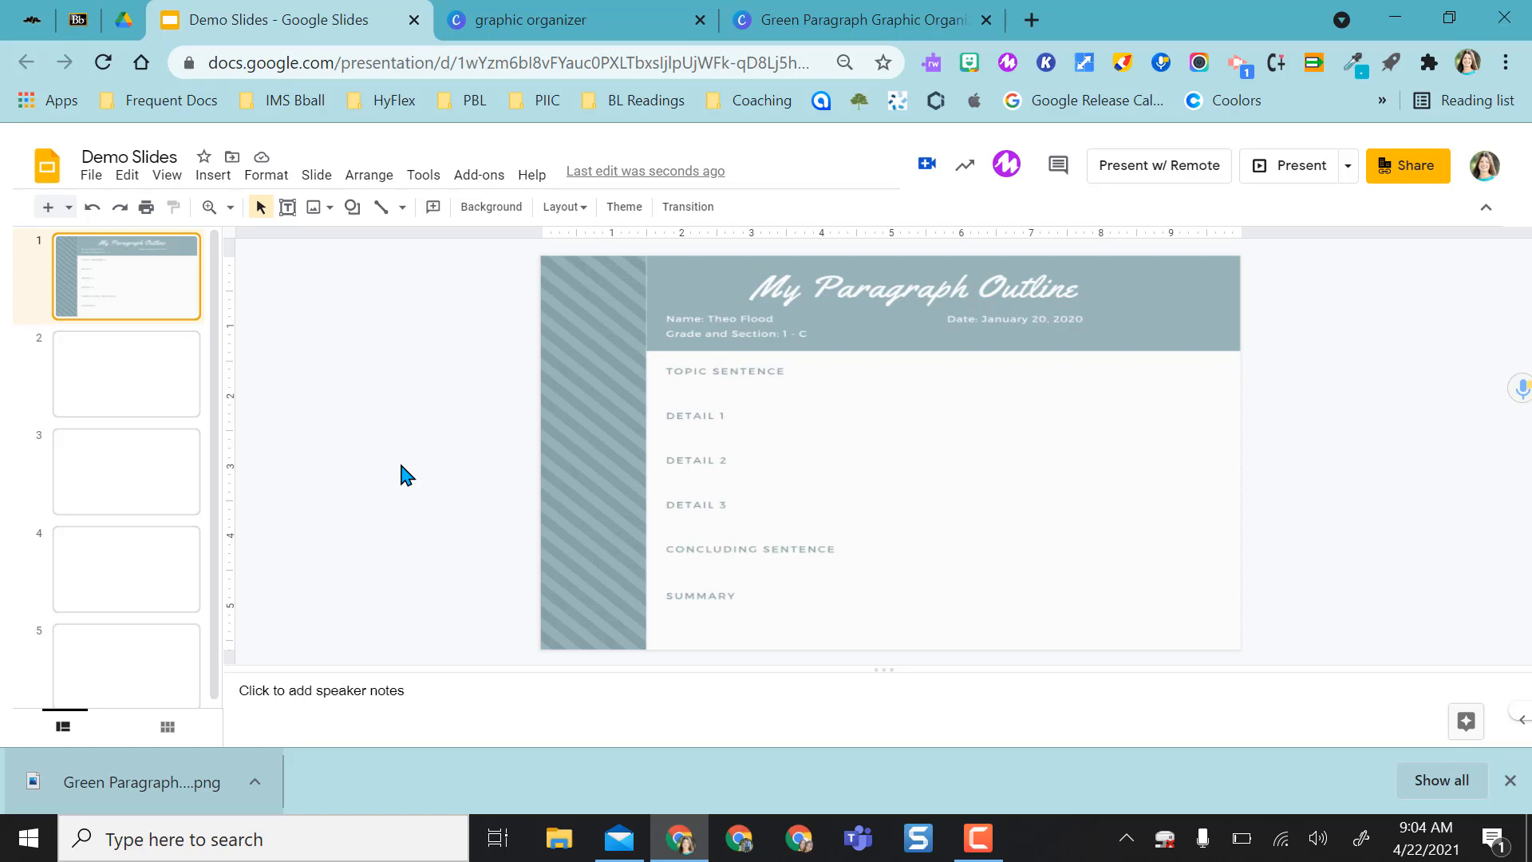
mouse_move(166, 378)
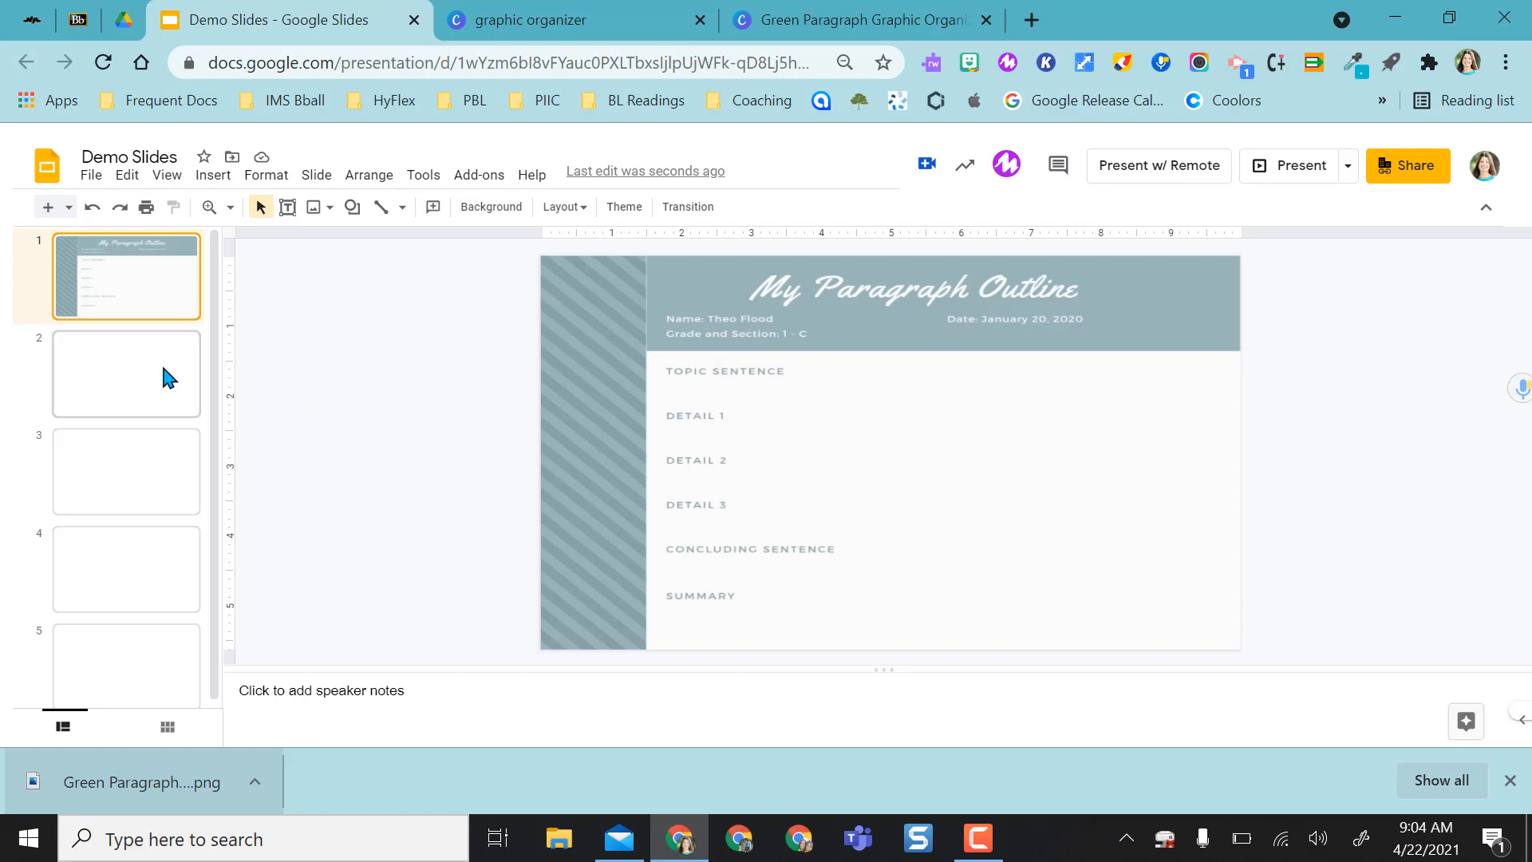
mouse_move(1008, 550)
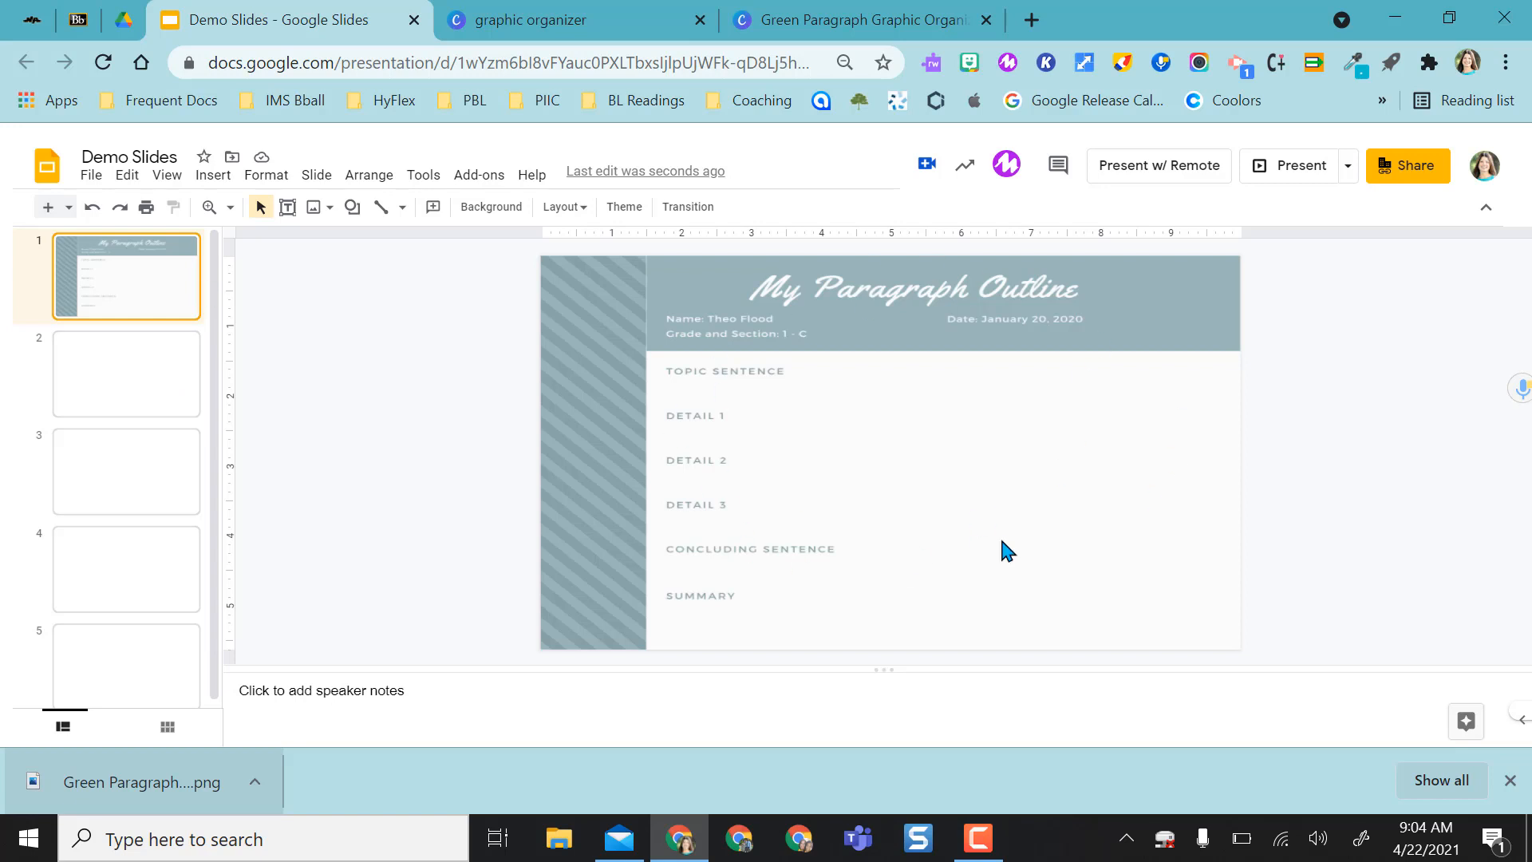
mouse_move(824, 291)
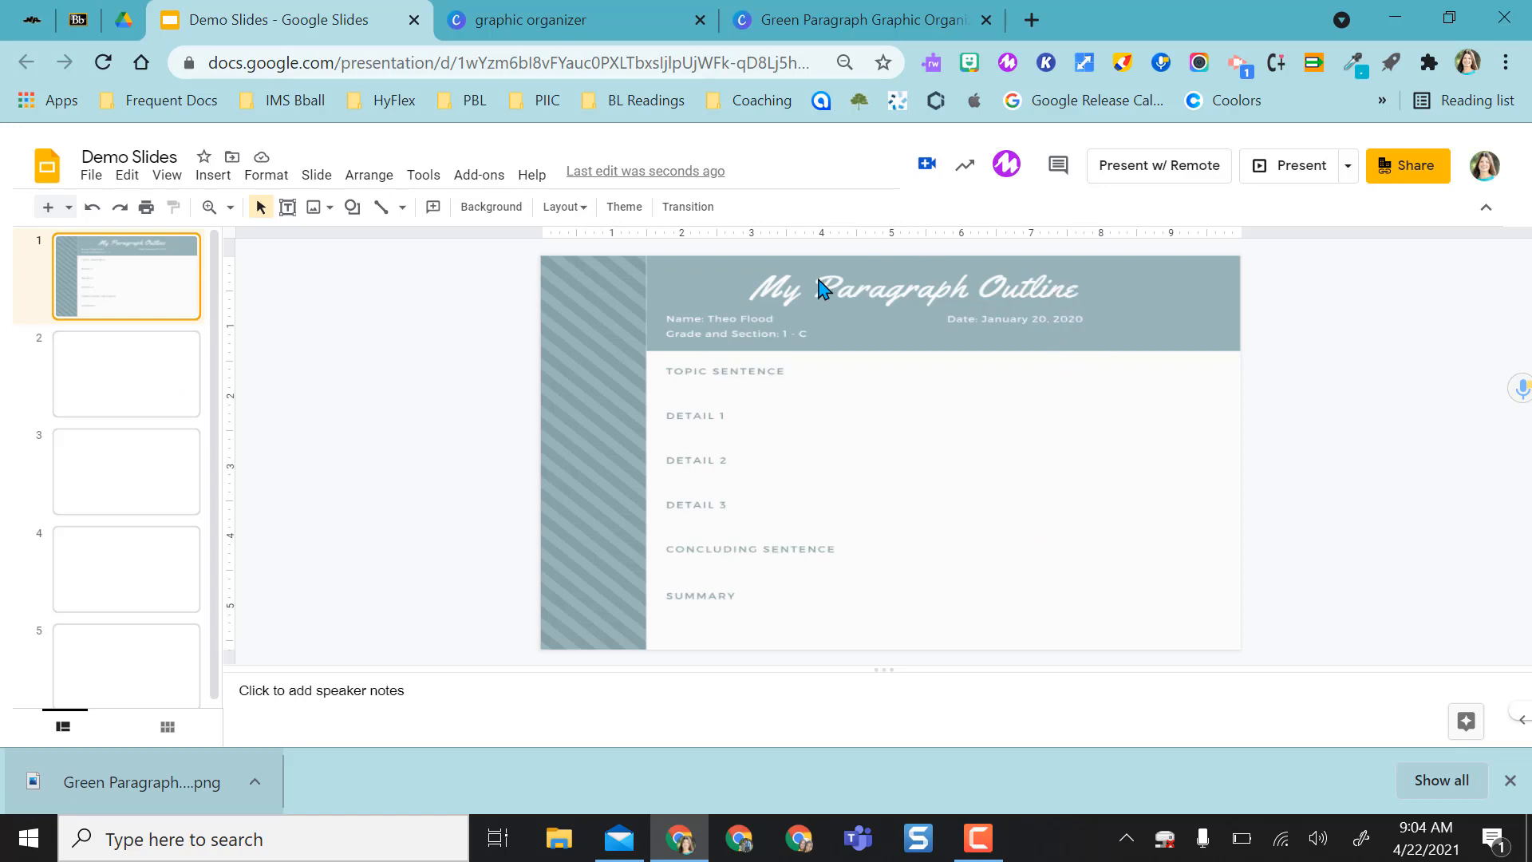
mouse_move(257, 359)
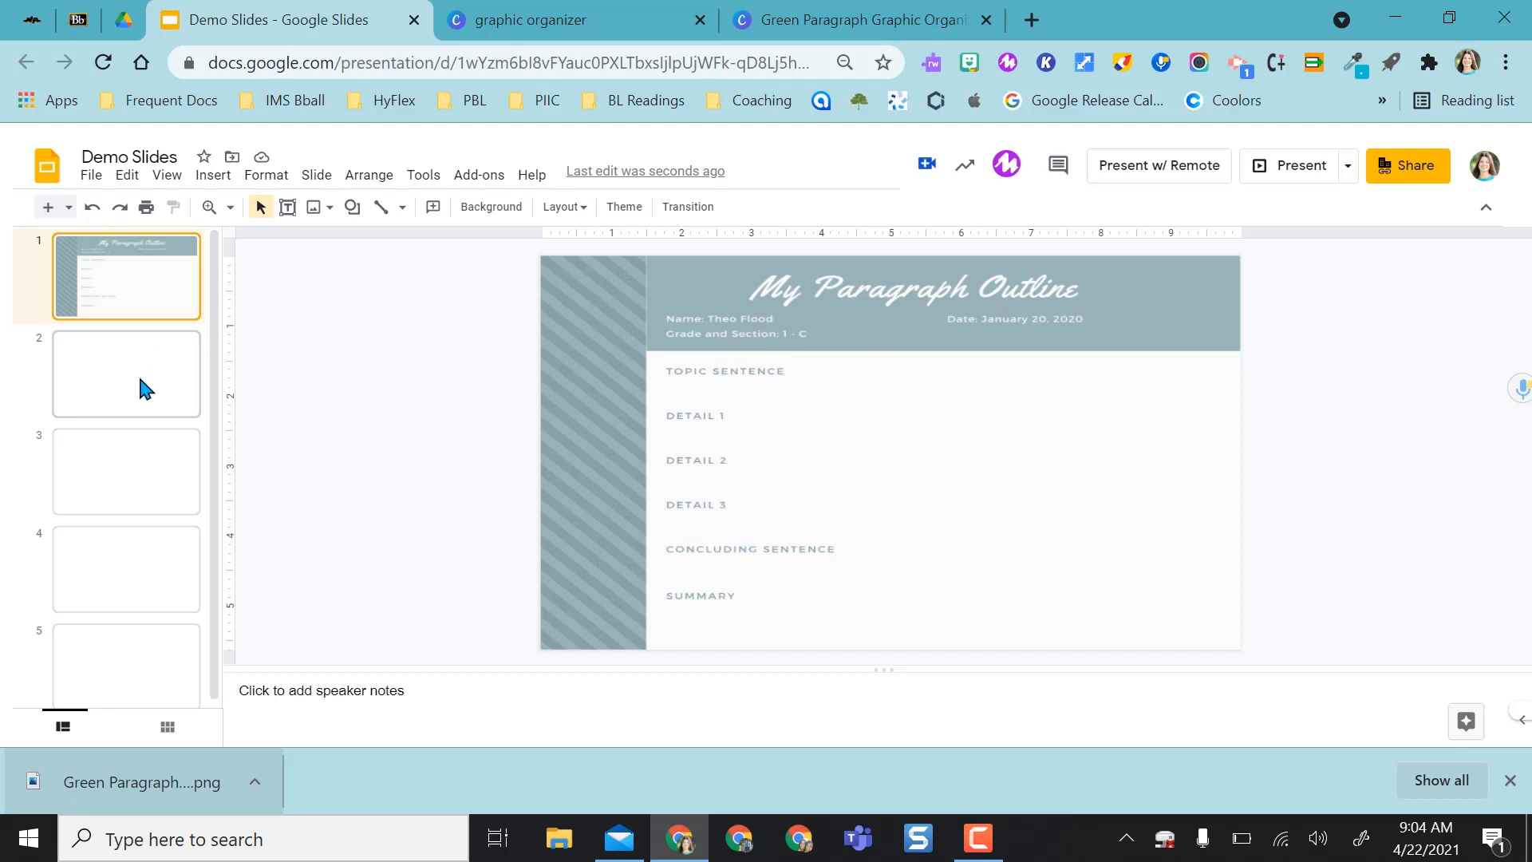
In the theme editor, rename the blank layout to Organizer with the outline image, then return to slides.
click(125, 373)
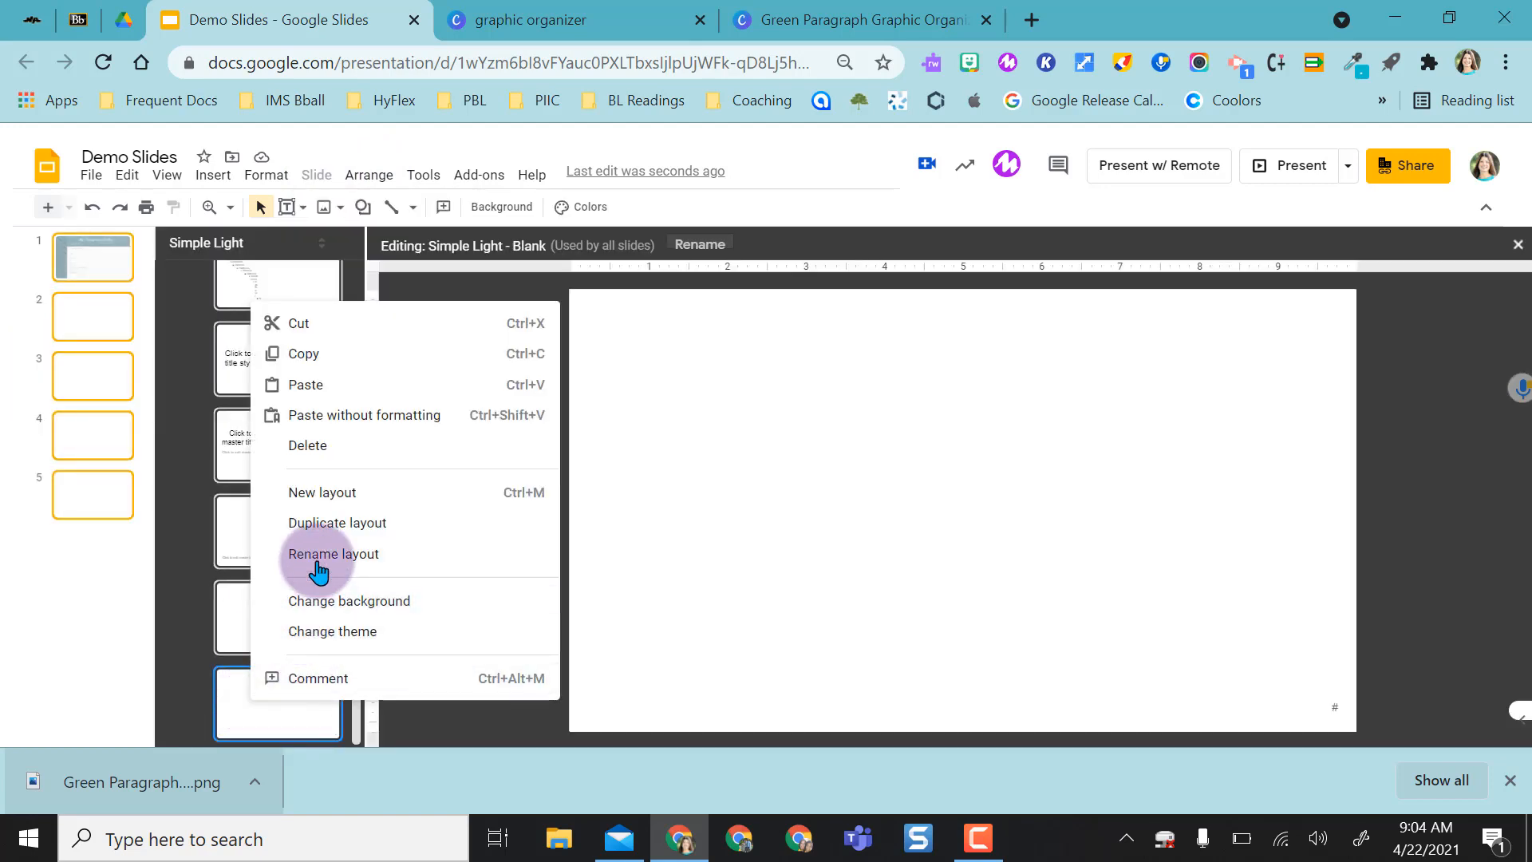
click(332, 554)
text(Organiz)
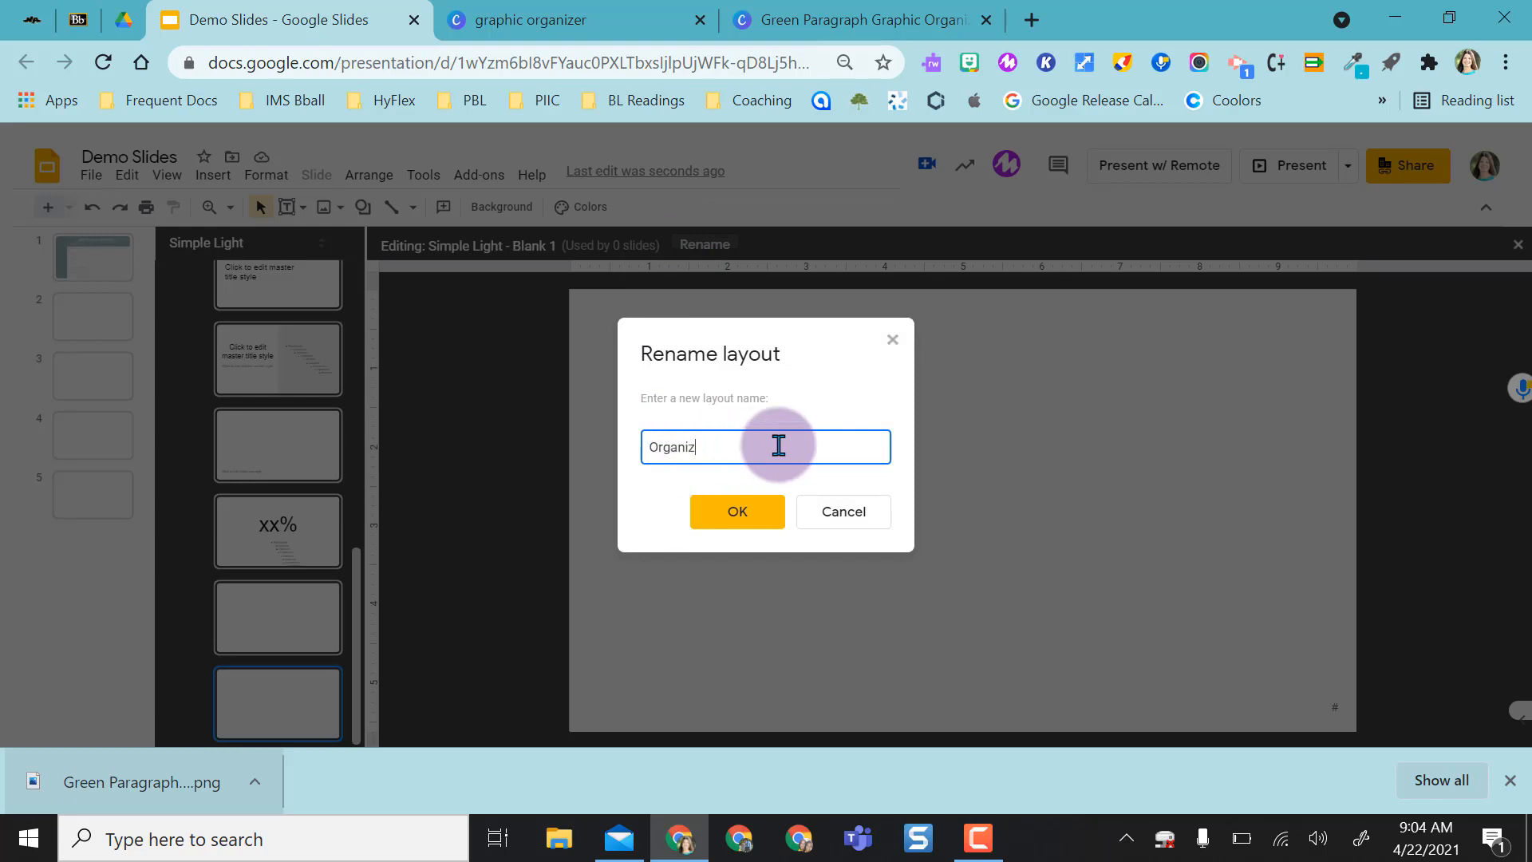
click(738, 511)
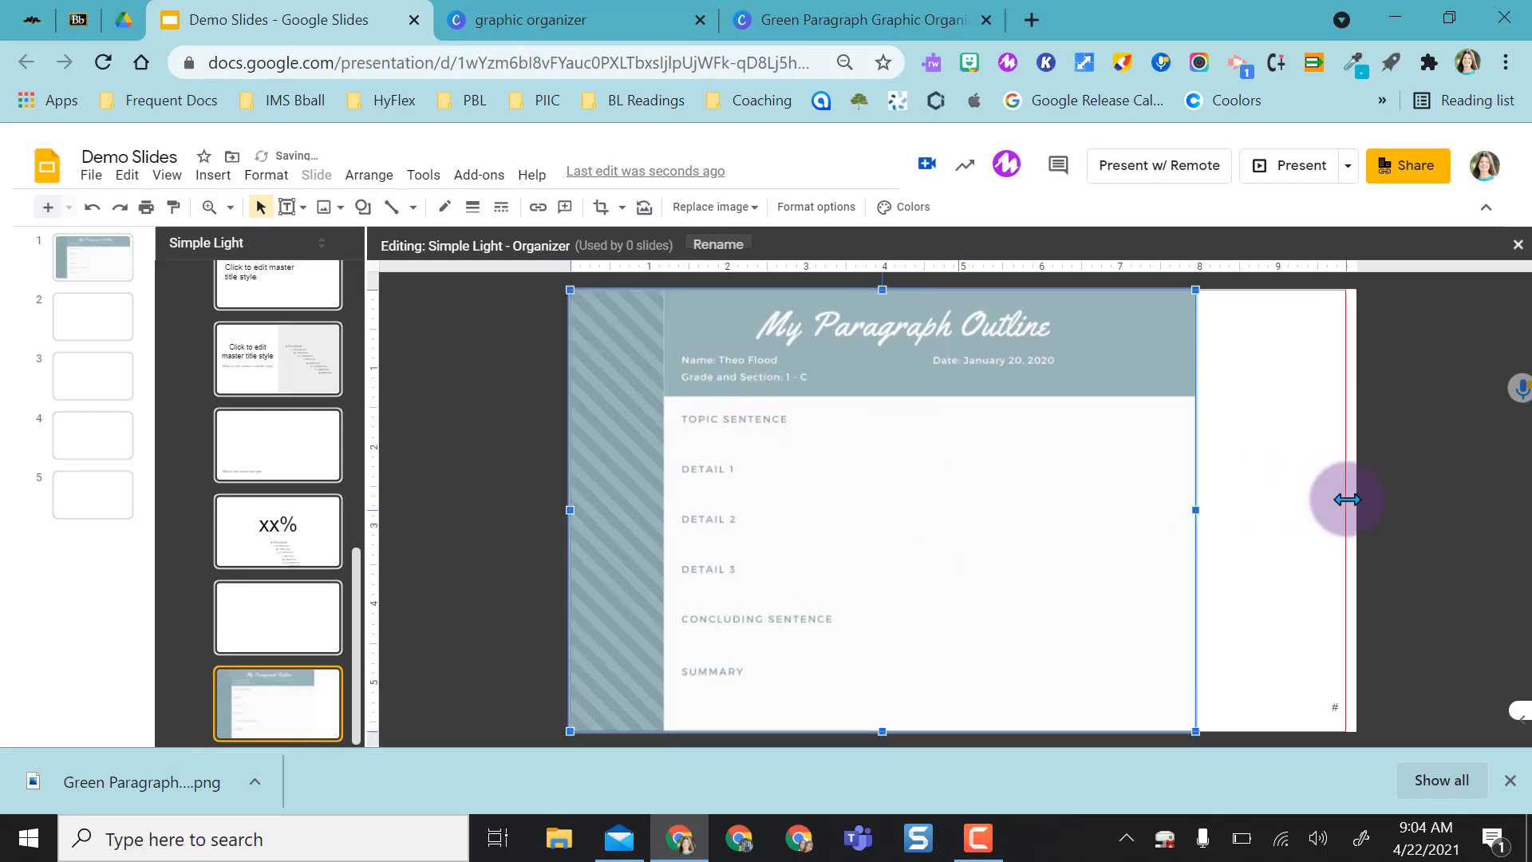
click(1518, 244)
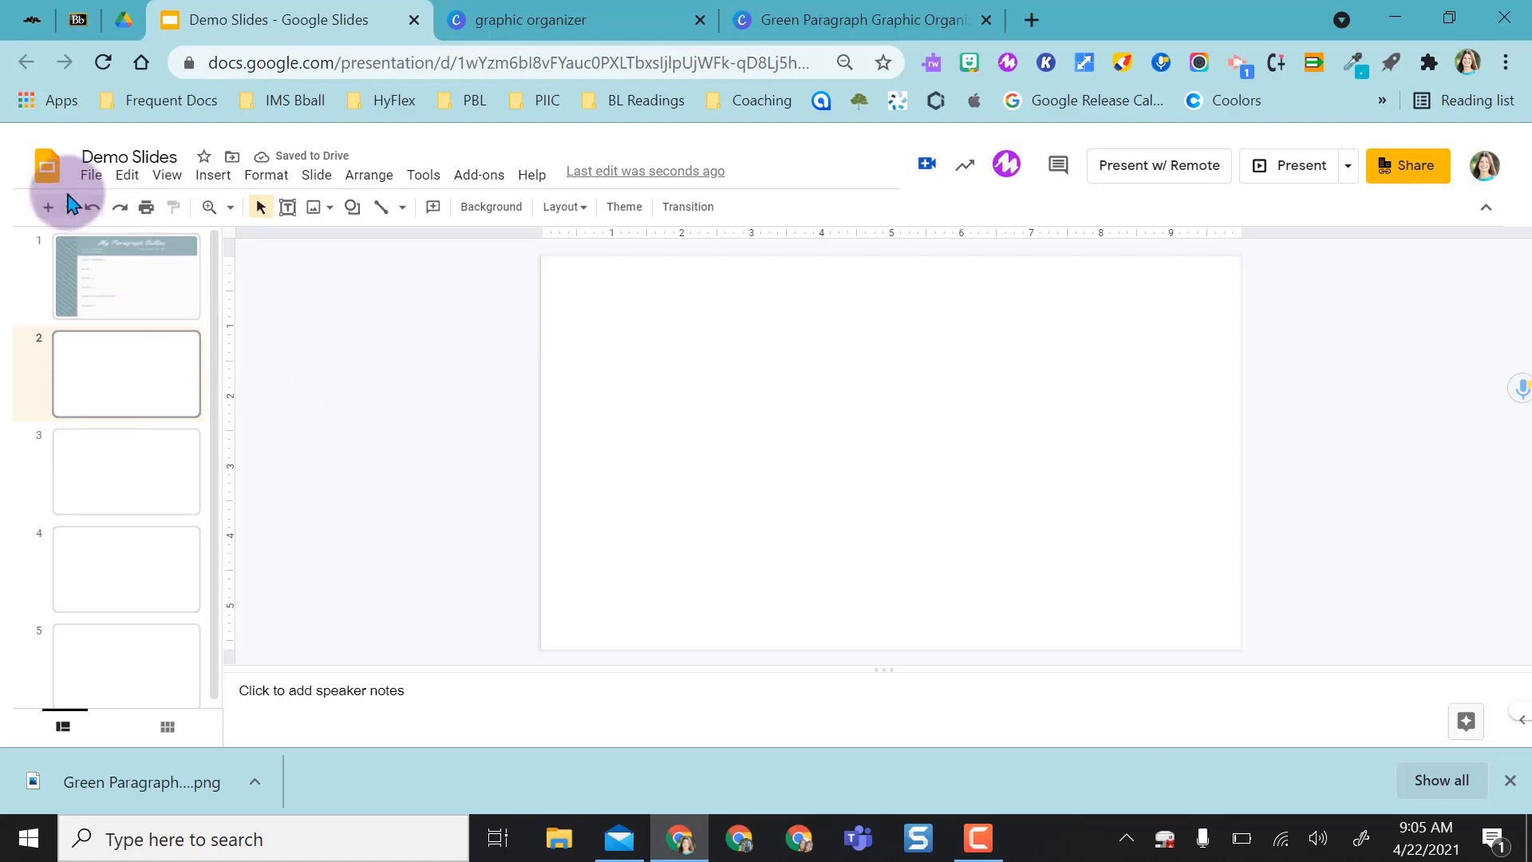
Apply the Organizer layout to slide 2 so it shows the paragraph outline graphic.
click(126, 472)
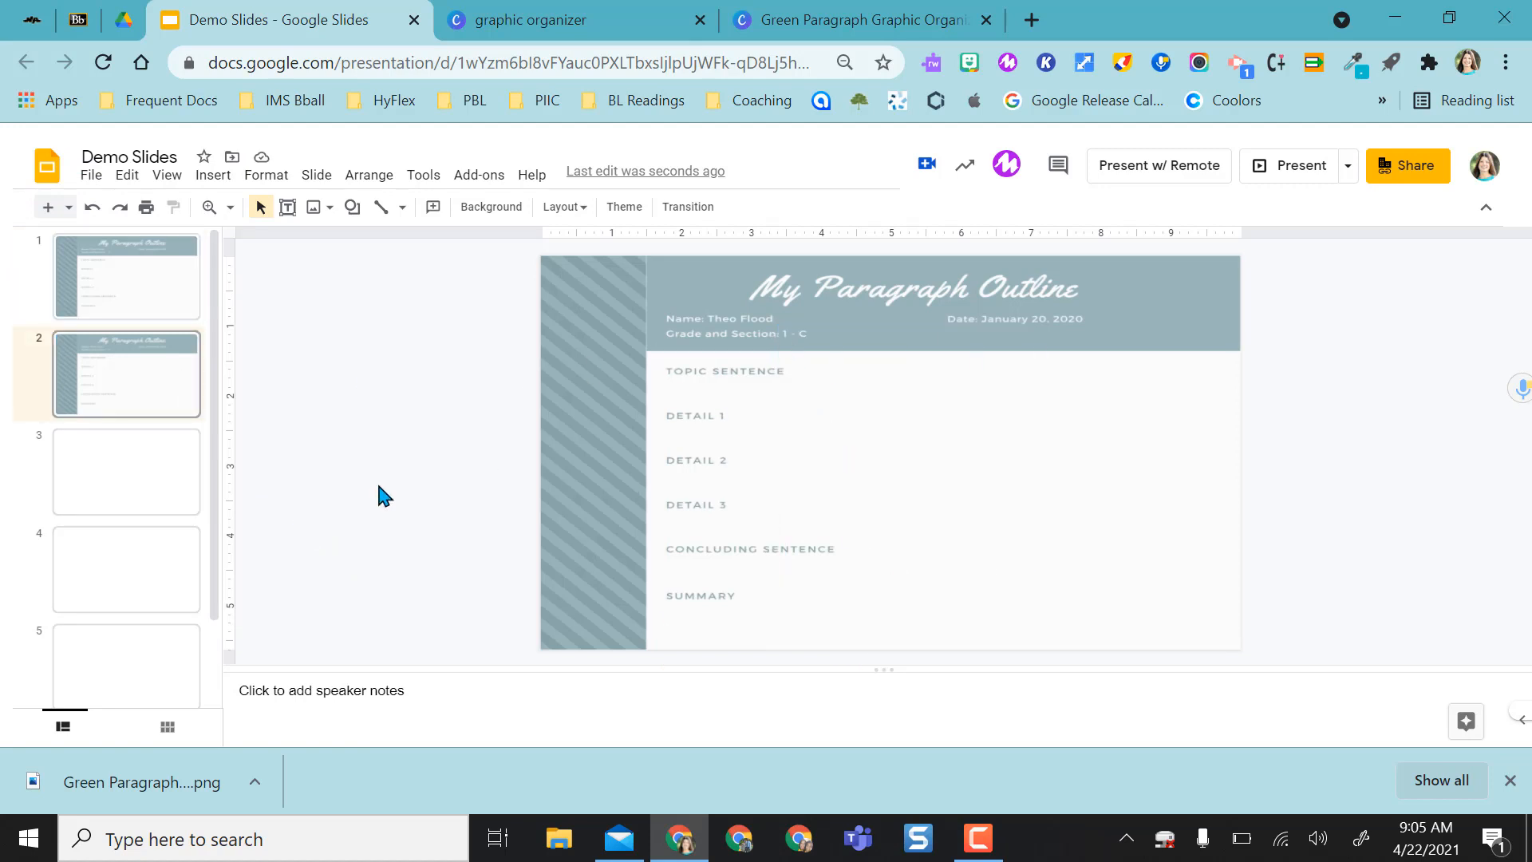
click(124, 276)
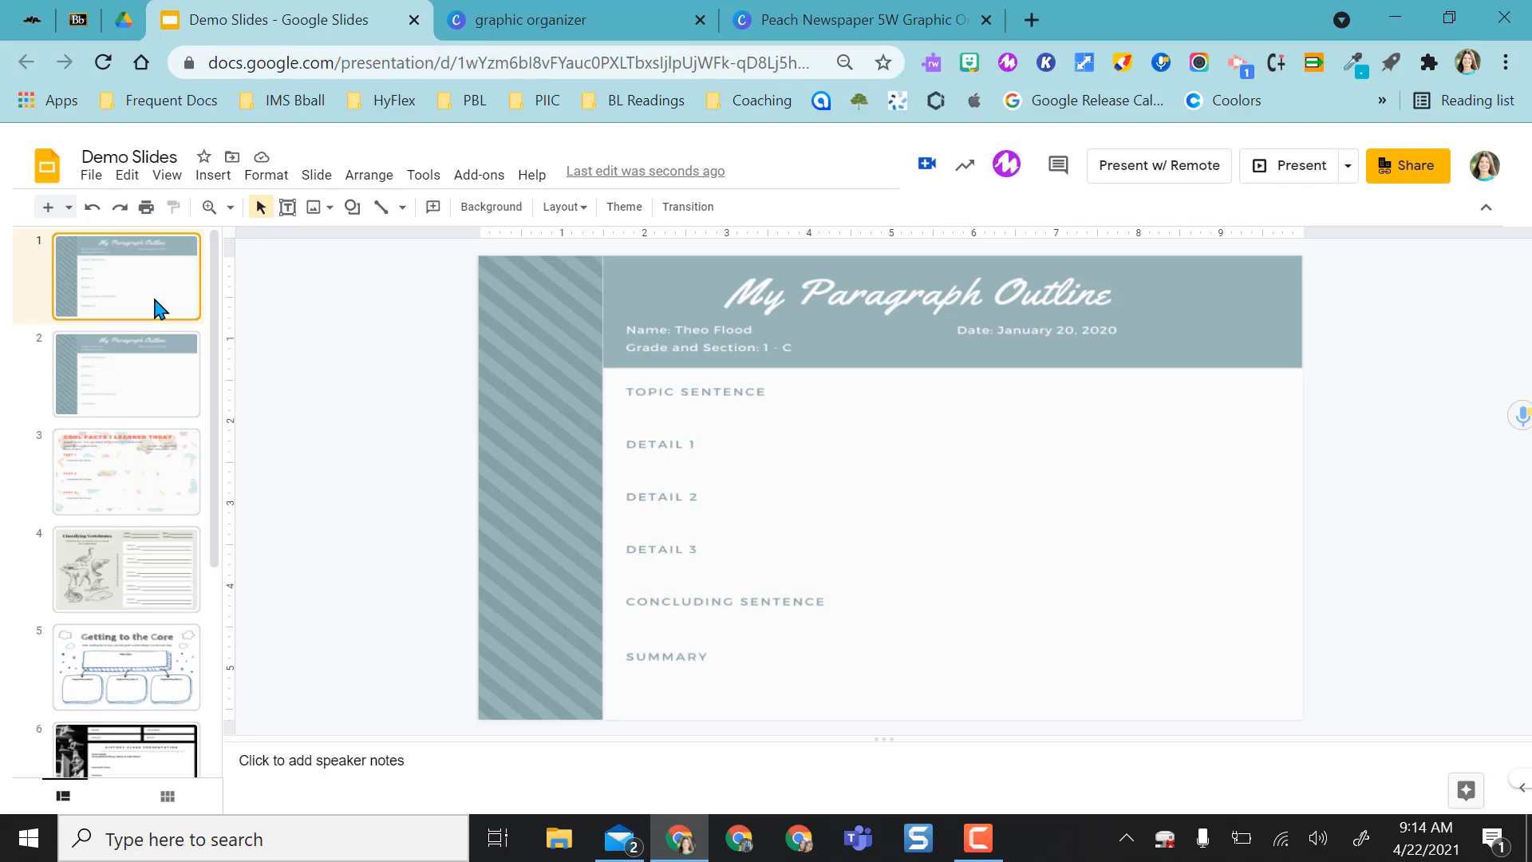
mouse_move(1470, 346)
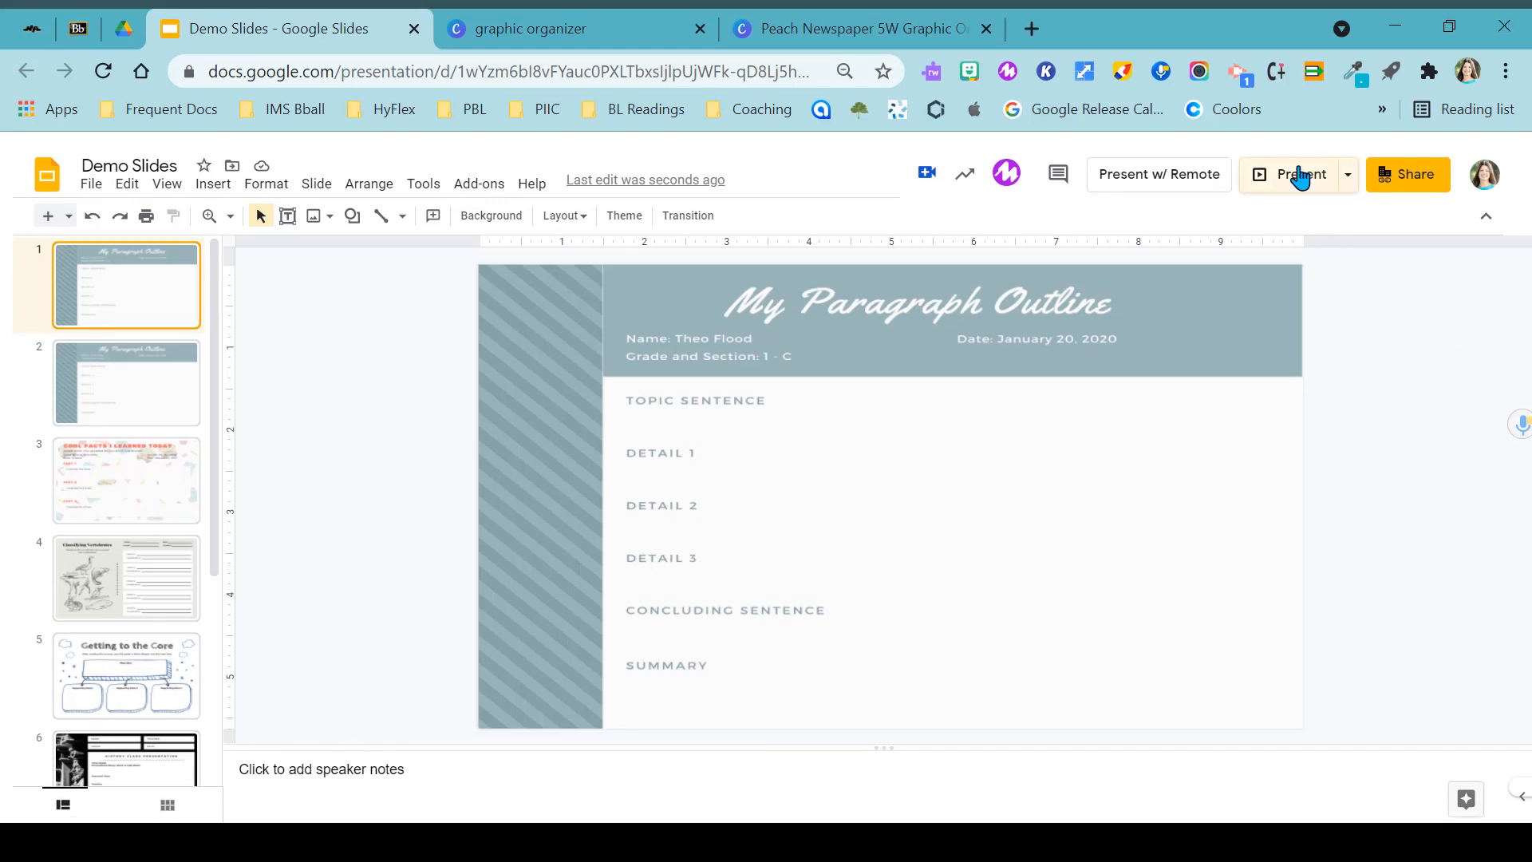
Preview the nine organizer slides in Present mode and bring up the Remembering the 5 Ws slide.
click(124, 728)
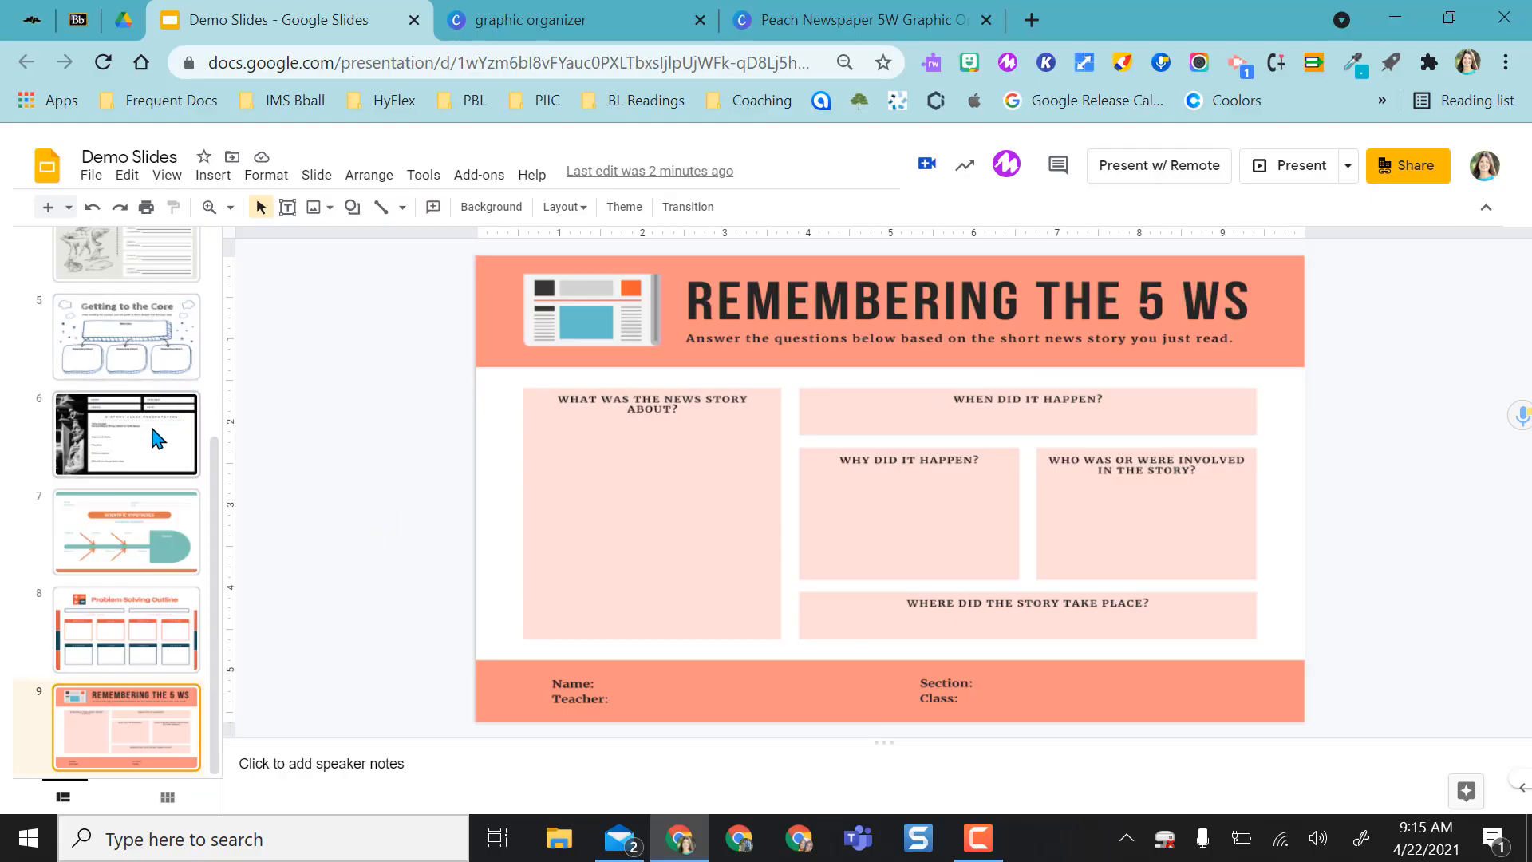
scroll(up, 3)
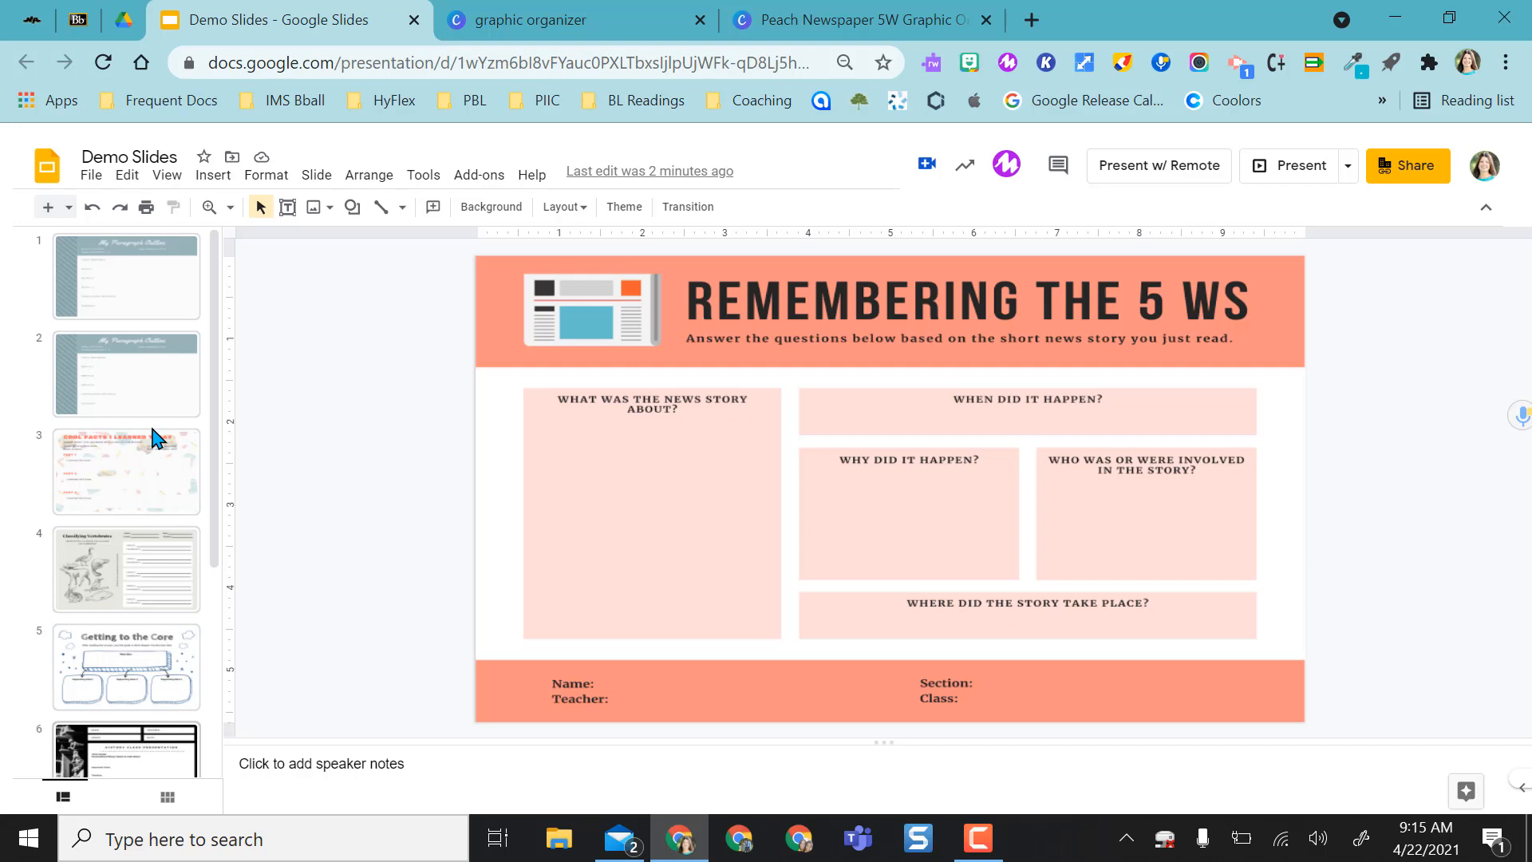
mouse_move(668, 506)
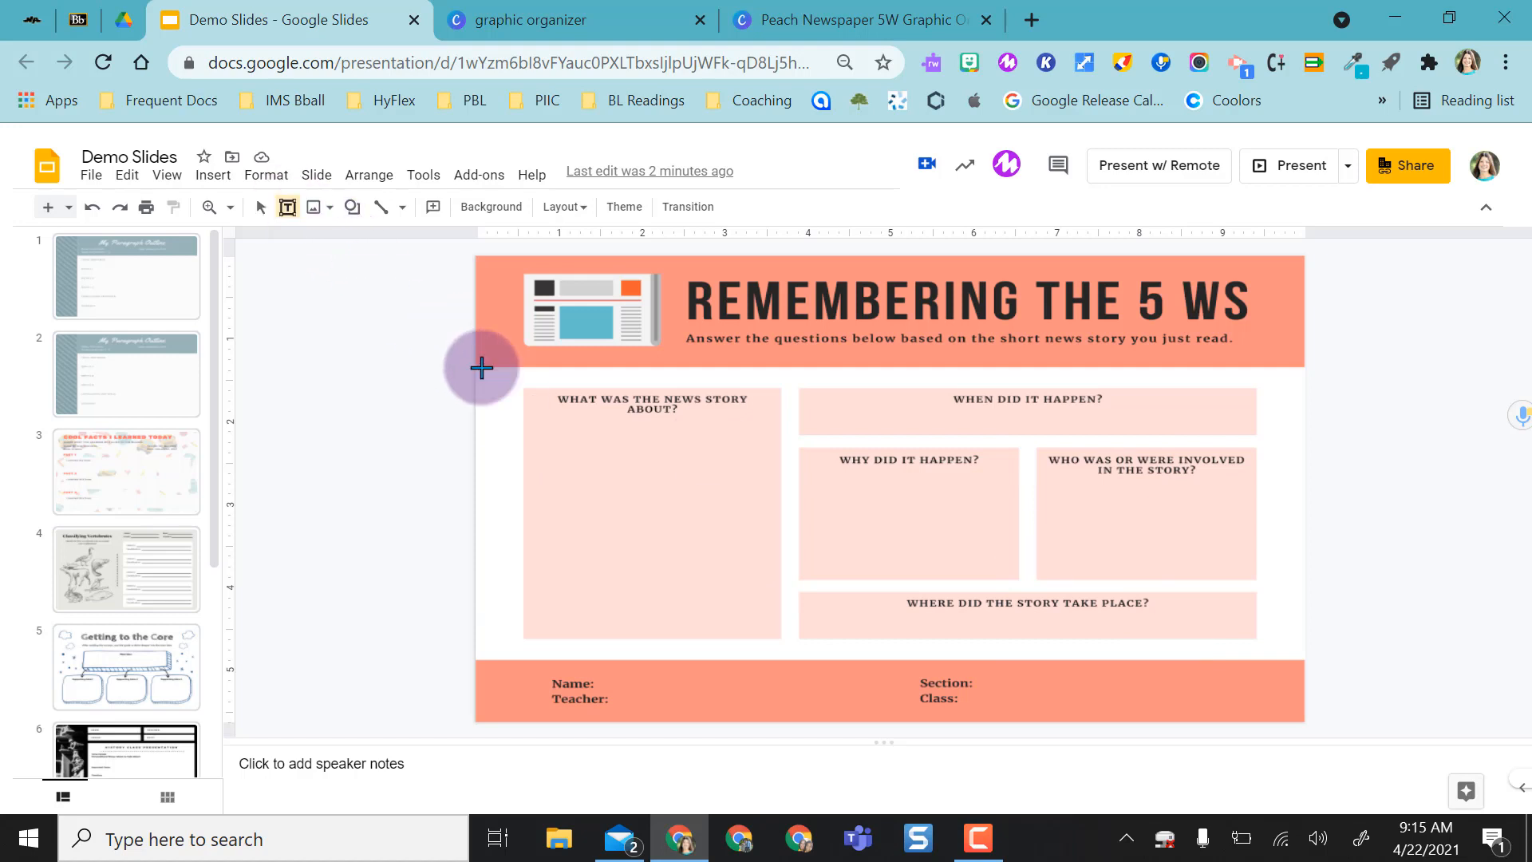
Draw a text box in the 'What was the news story about?' area and place the caret inside it.
double_click(651, 513)
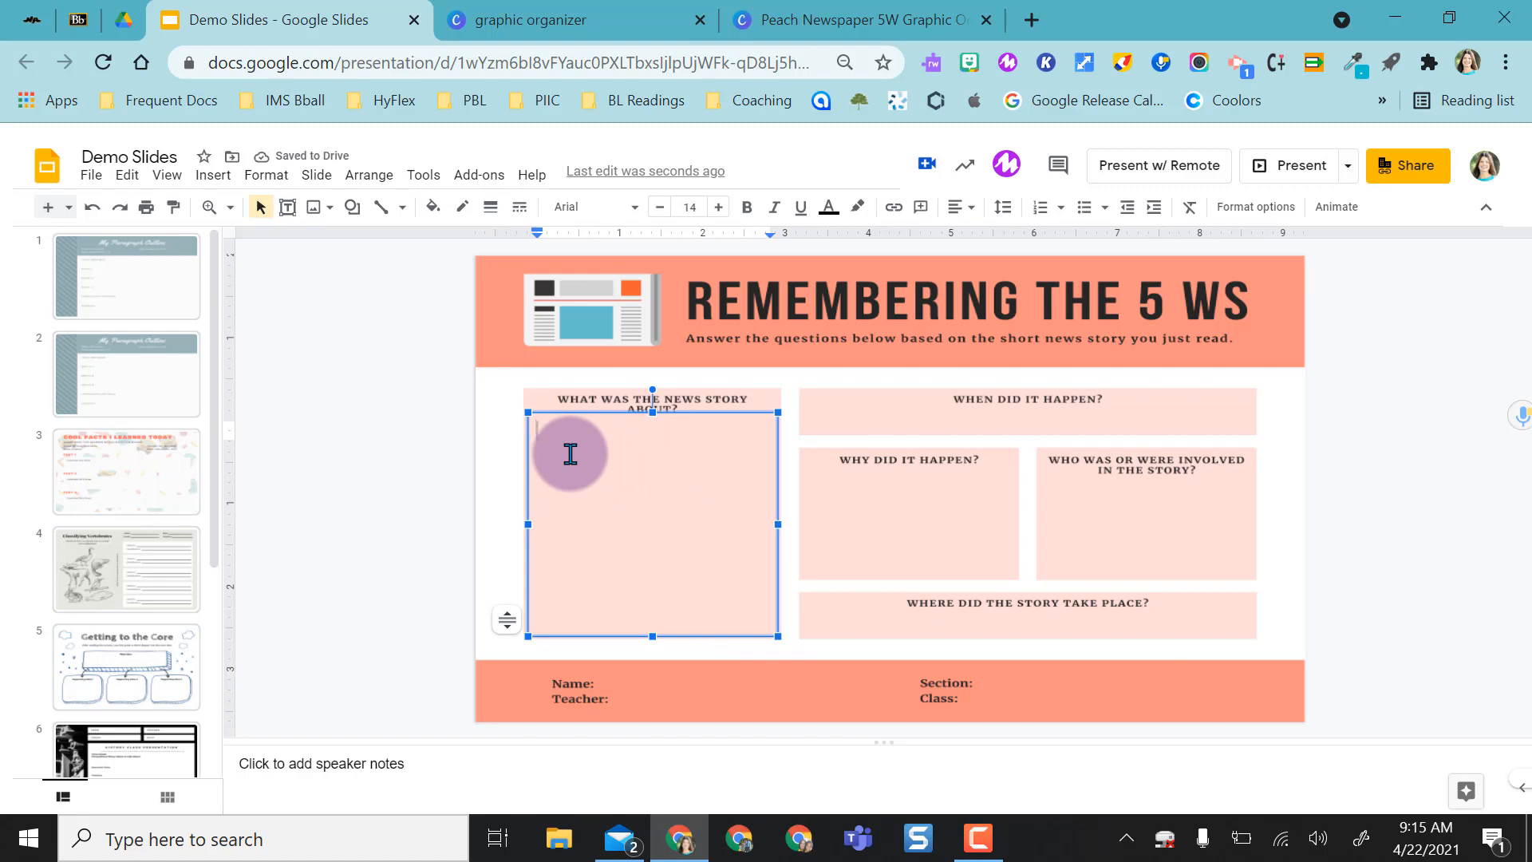
click(570, 453)
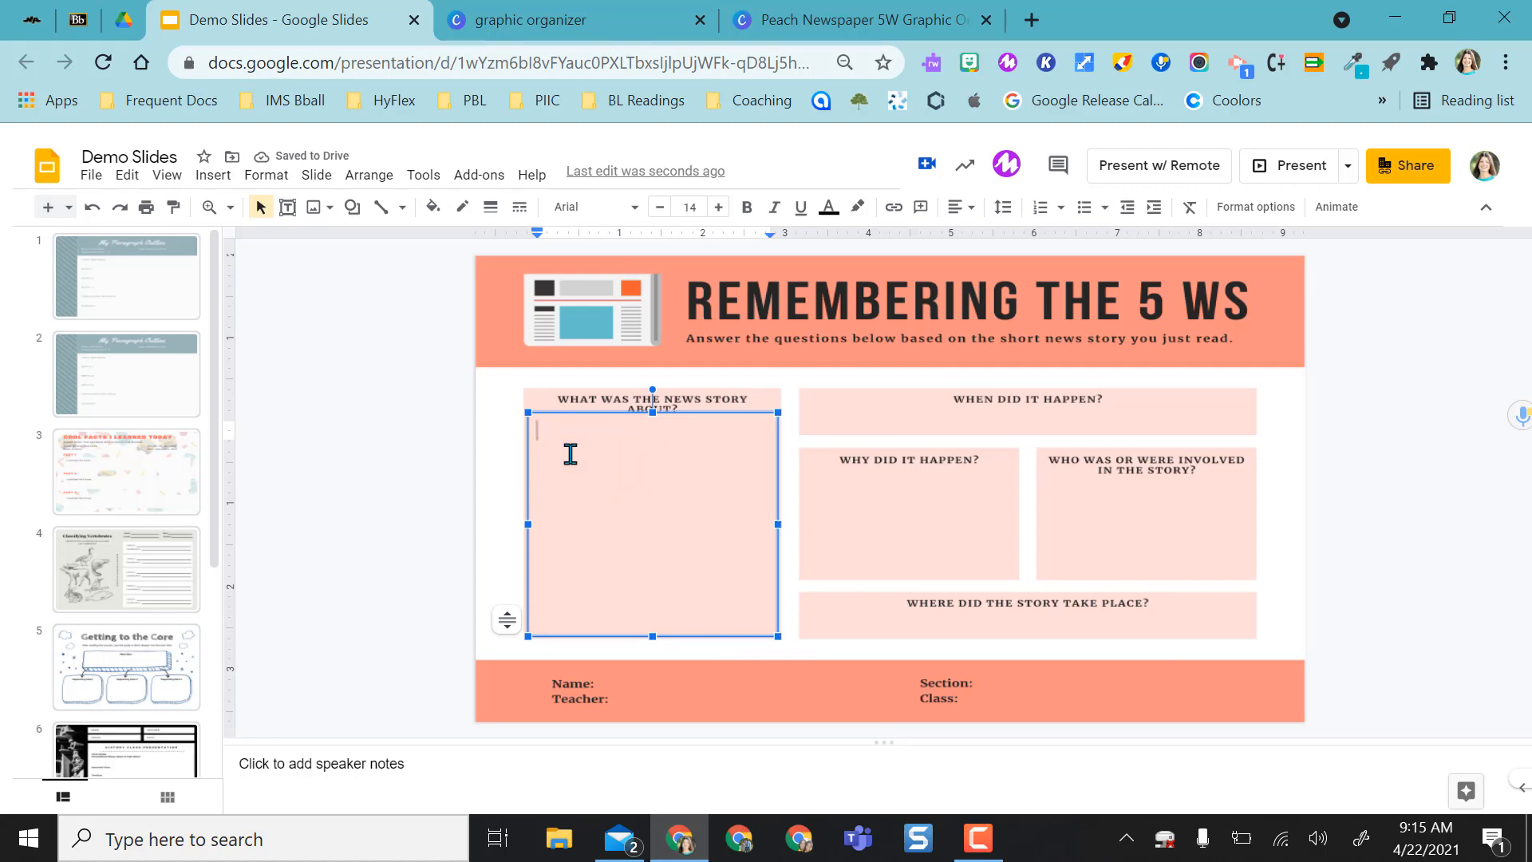